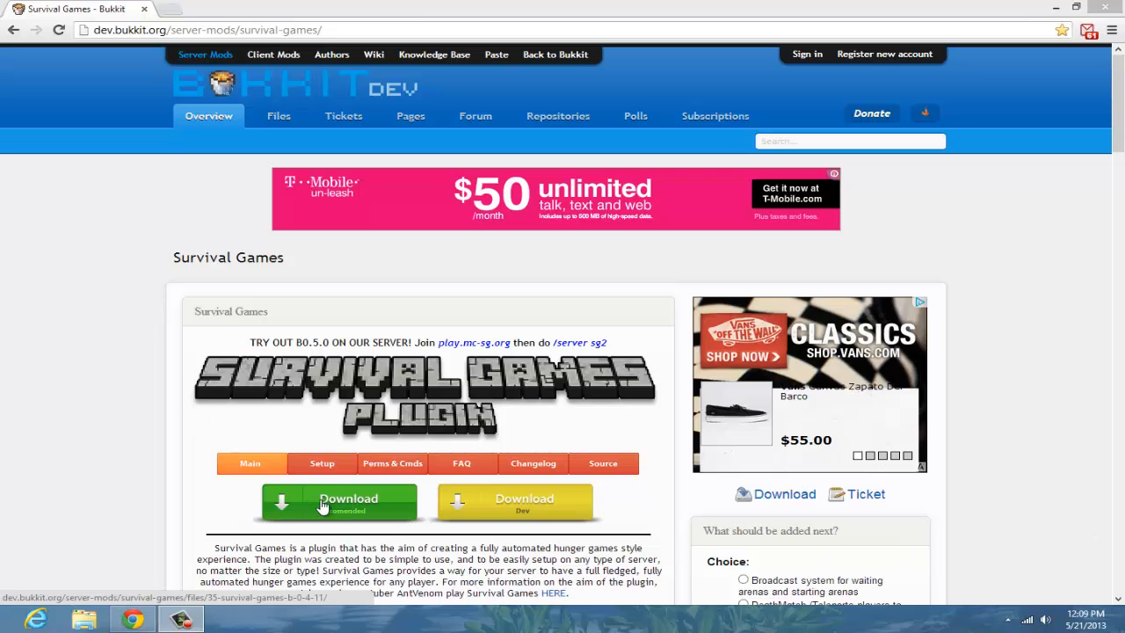
pyautogui.moveTo(343, 517)
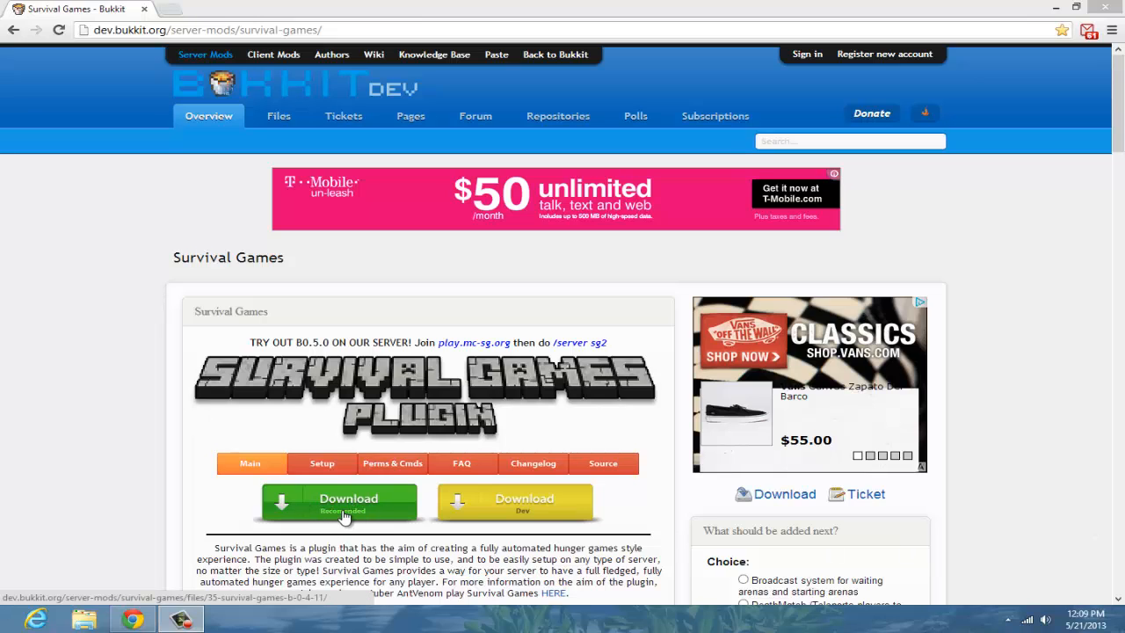
# Step: Download SurvivalGames.jar (B 0.4.11) from the Survival Games BukkitDev file page
pyautogui.click(337, 499)
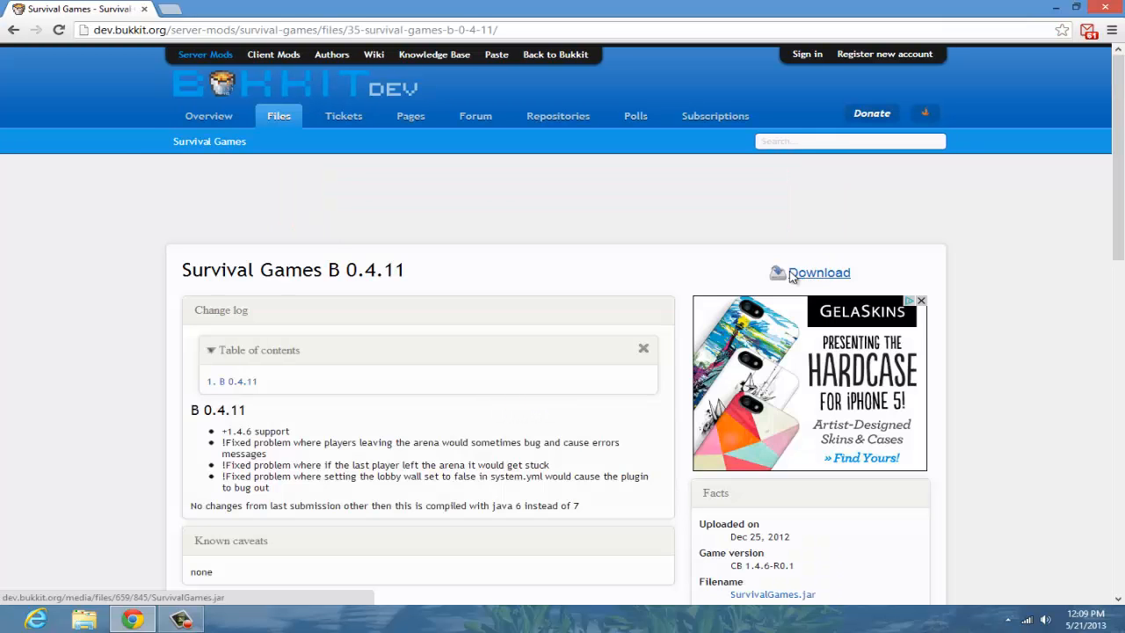
pyautogui.click(819, 271)
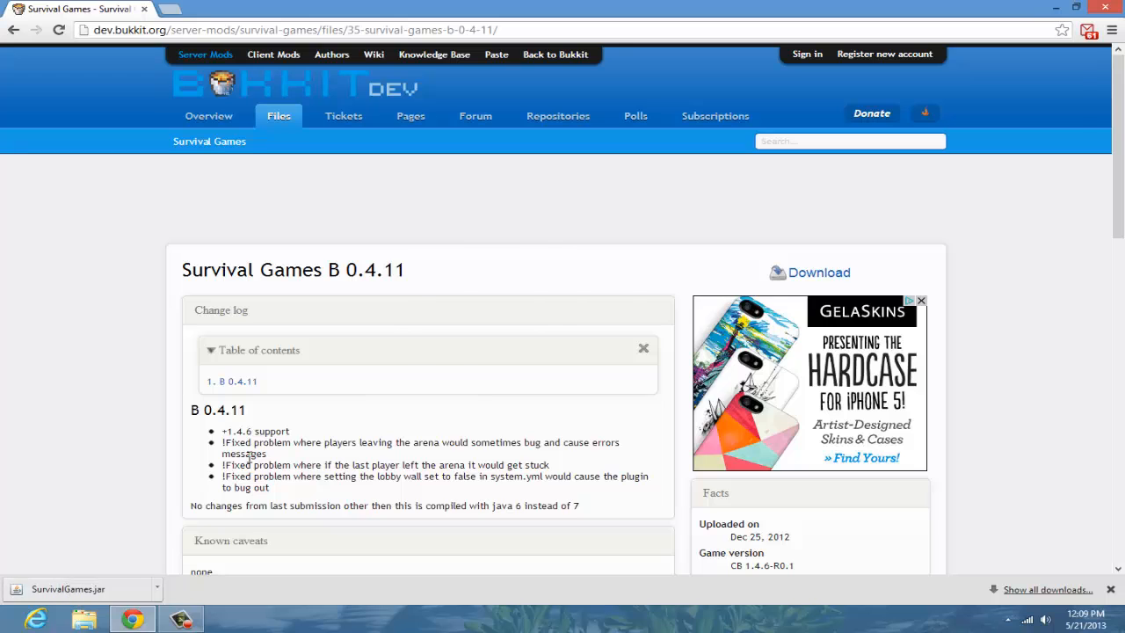
pyautogui.click(84, 618)
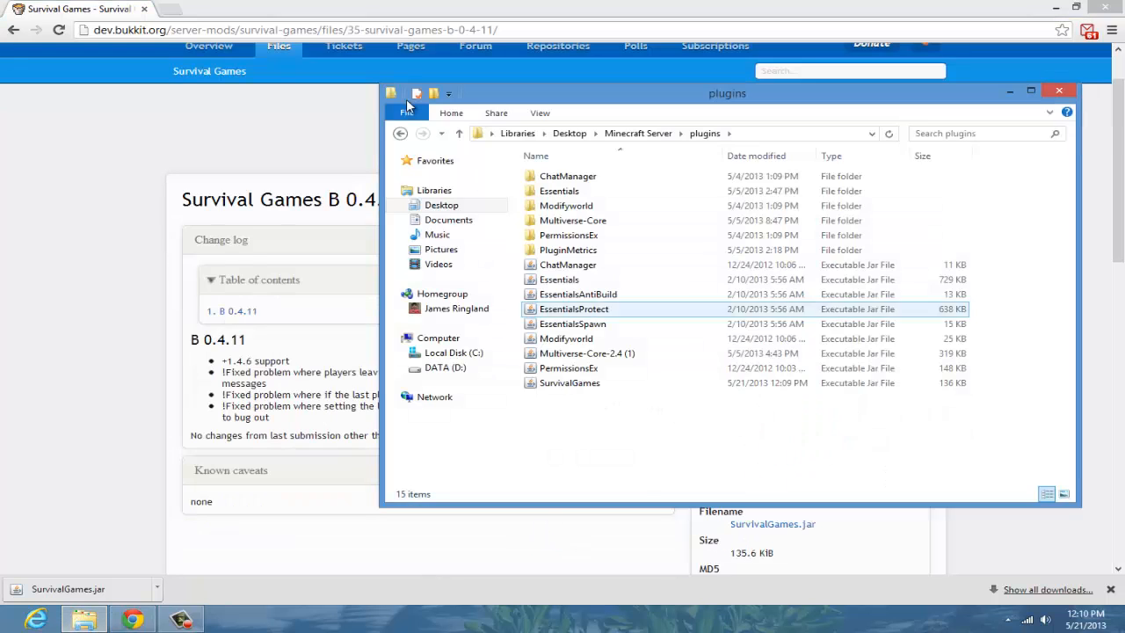
# Step: Launch the server via Run from the Minecraft Server folder so the plugin generates its files
pyautogui.click(401, 134)
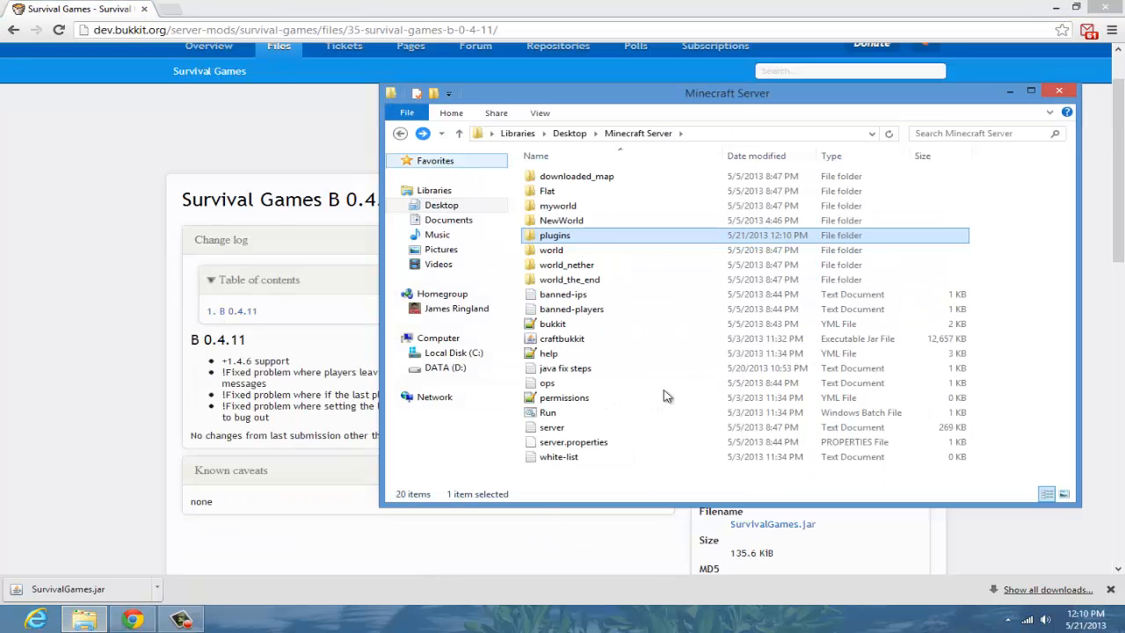
pyautogui.doubleClick(548, 411)
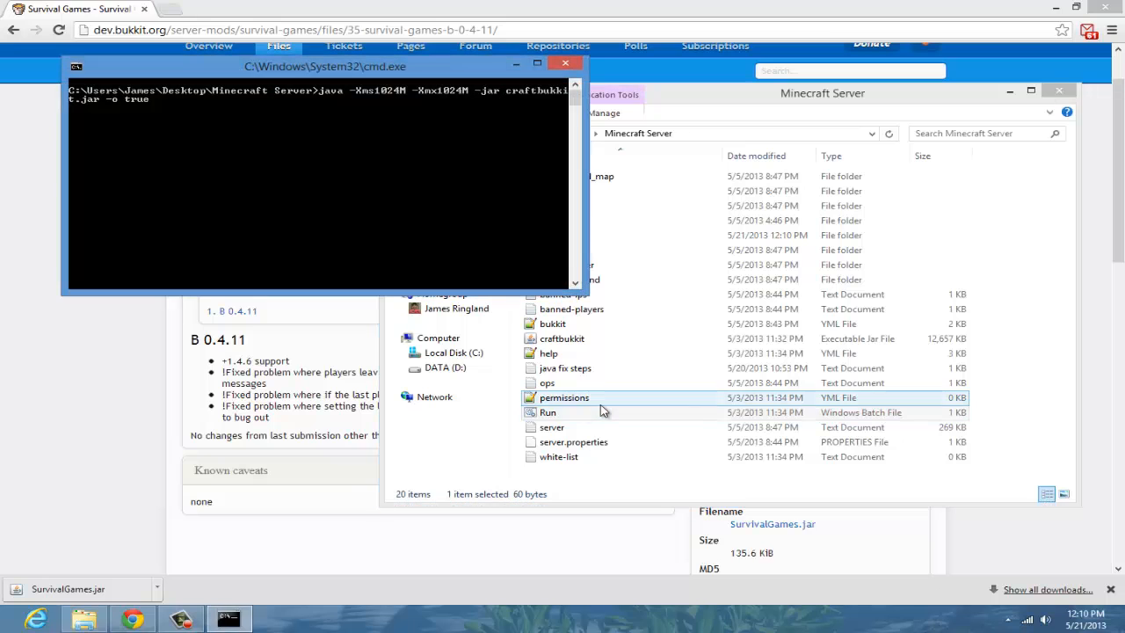
pyautogui.moveTo(325, 67); pyautogui.dragTo(448, 129)
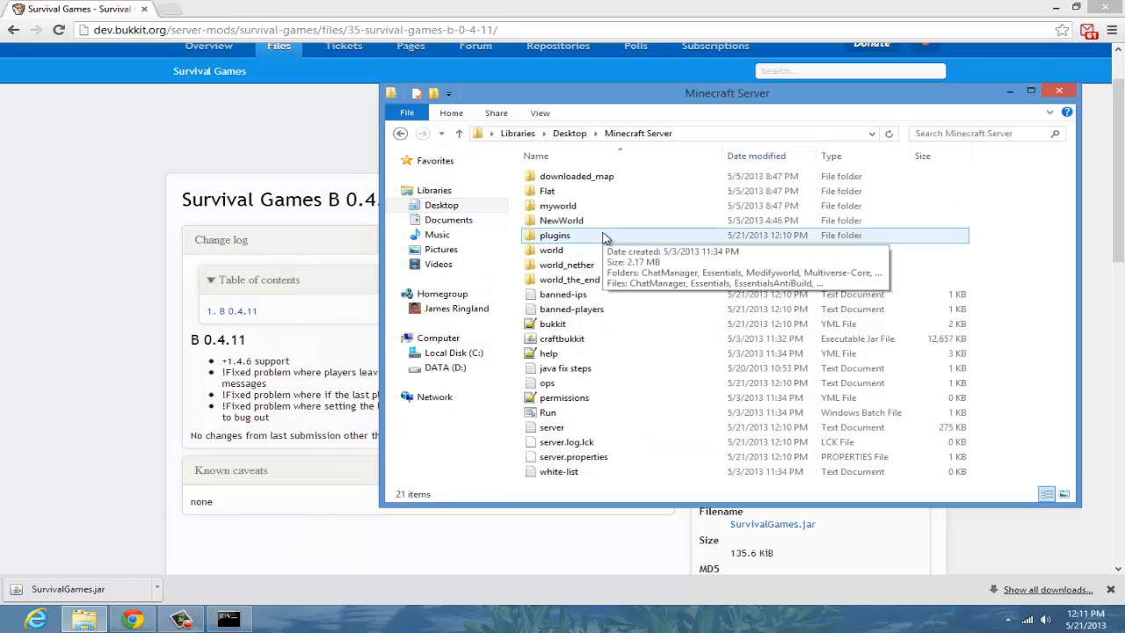
# Step: Go into plugins > SurvivalGames and select the config file
pyautogui.doubleClick(554, 236)
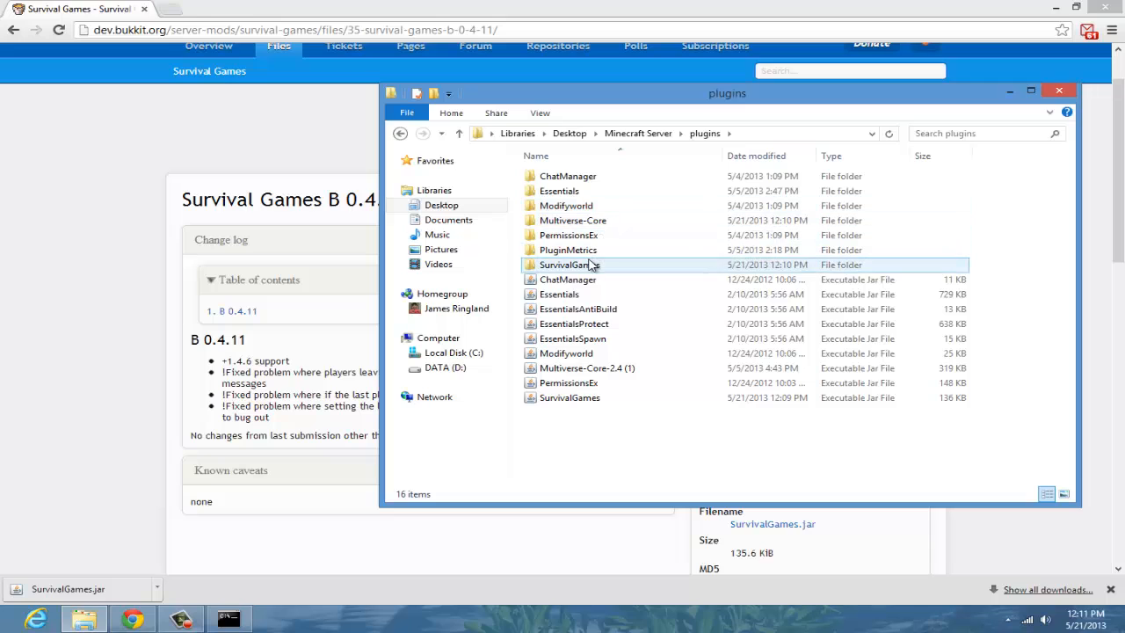
pyautogui.doubleClick(570, 263)
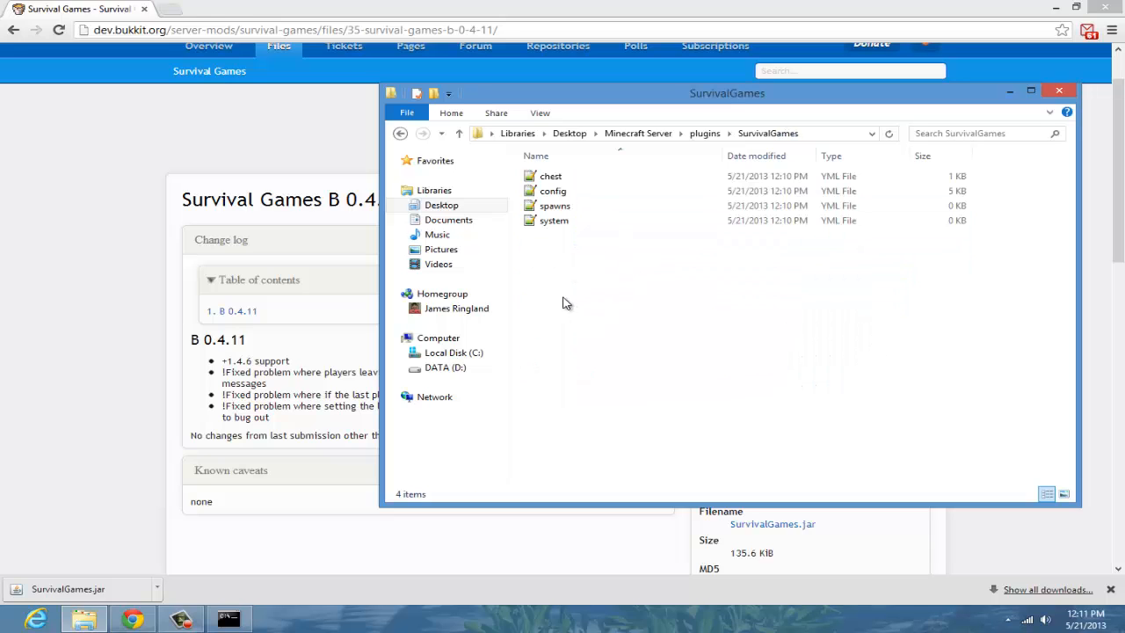
pyautogui.moveTo(769, 342)
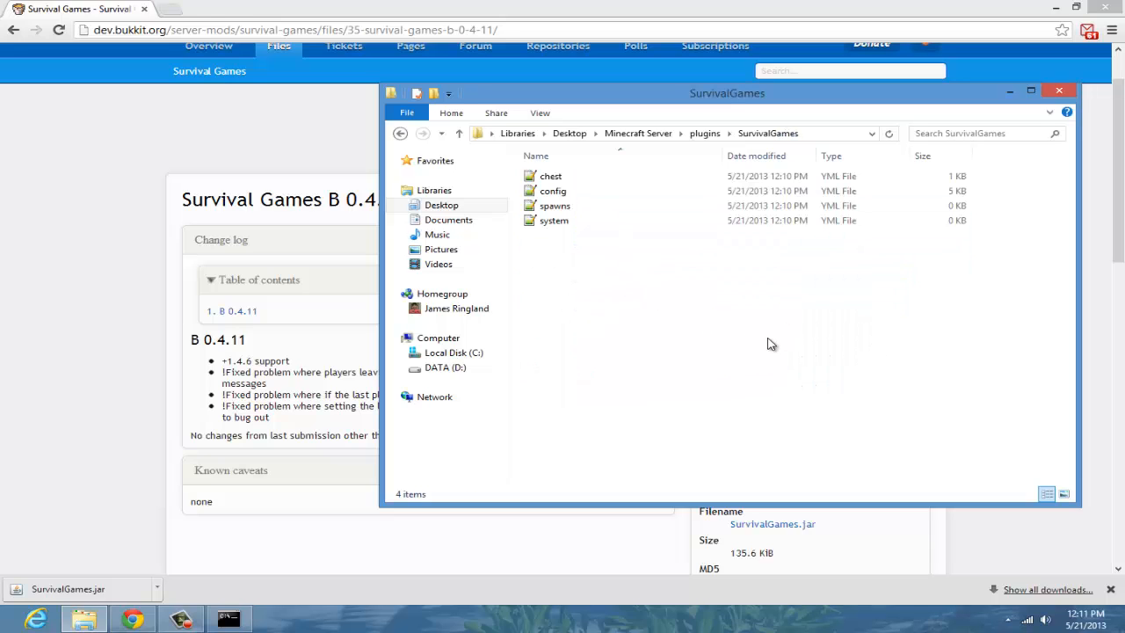
pyautogui.click(552, 190)
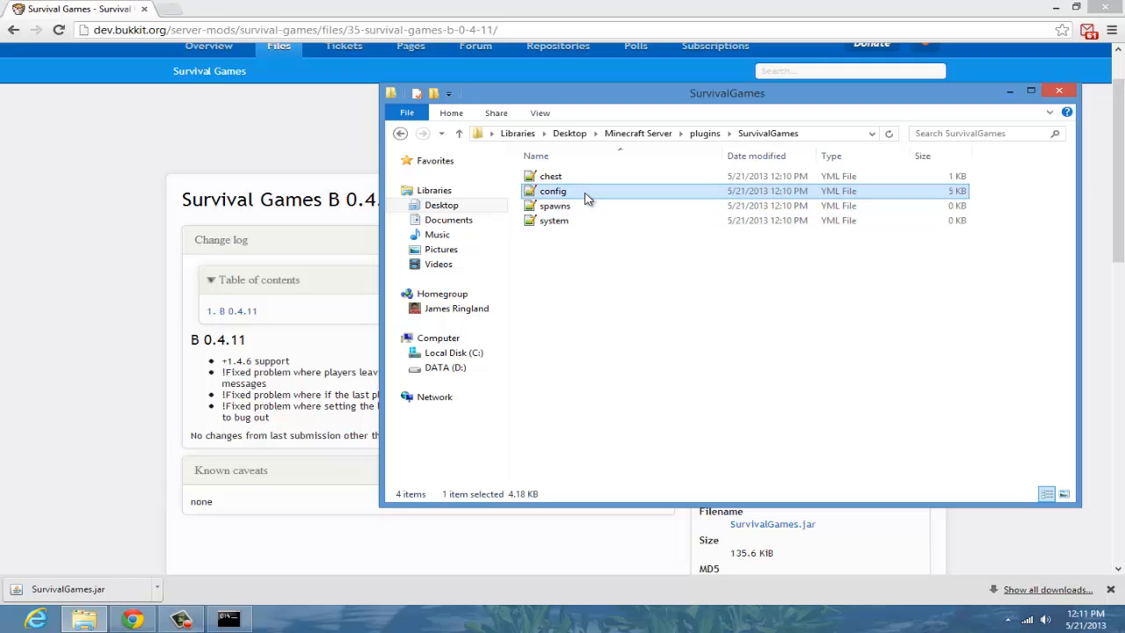
# Step: In config.yml, change auto-start players from 20 to 5
pyautogui.doubleClick(552, 190)
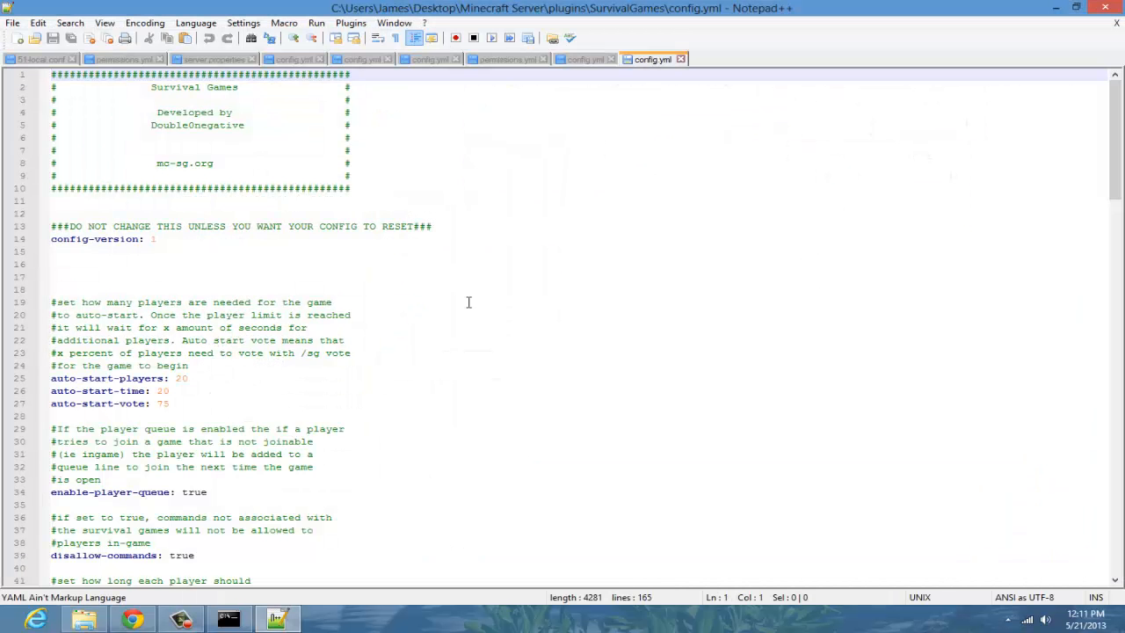
pyautogui.scroll(-3)
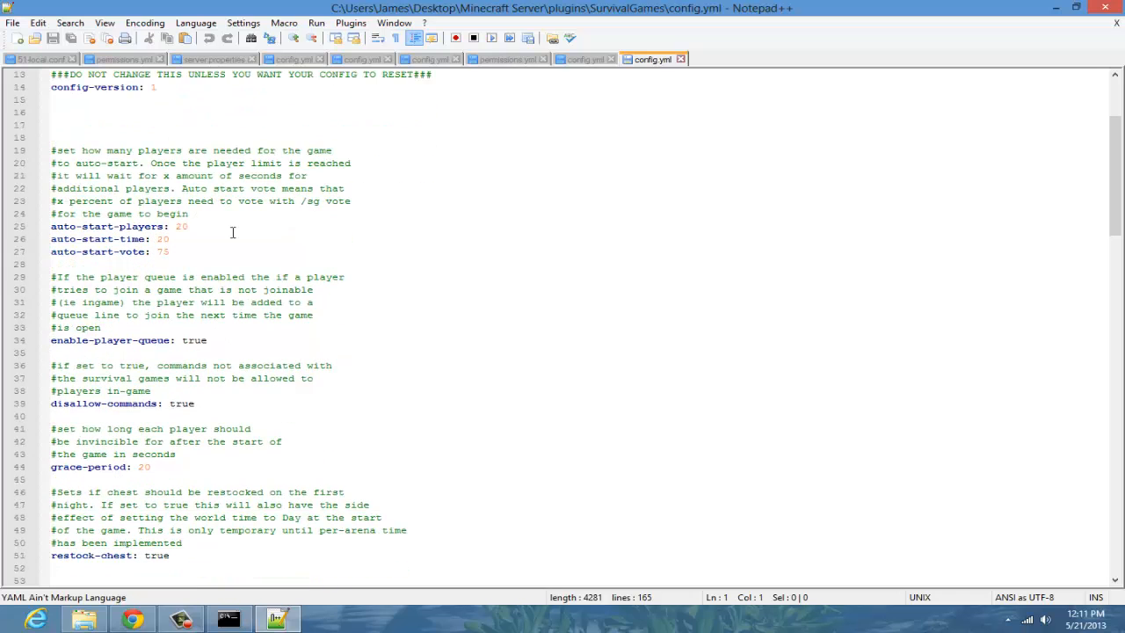
pyautogui.moveTo(169, 232)
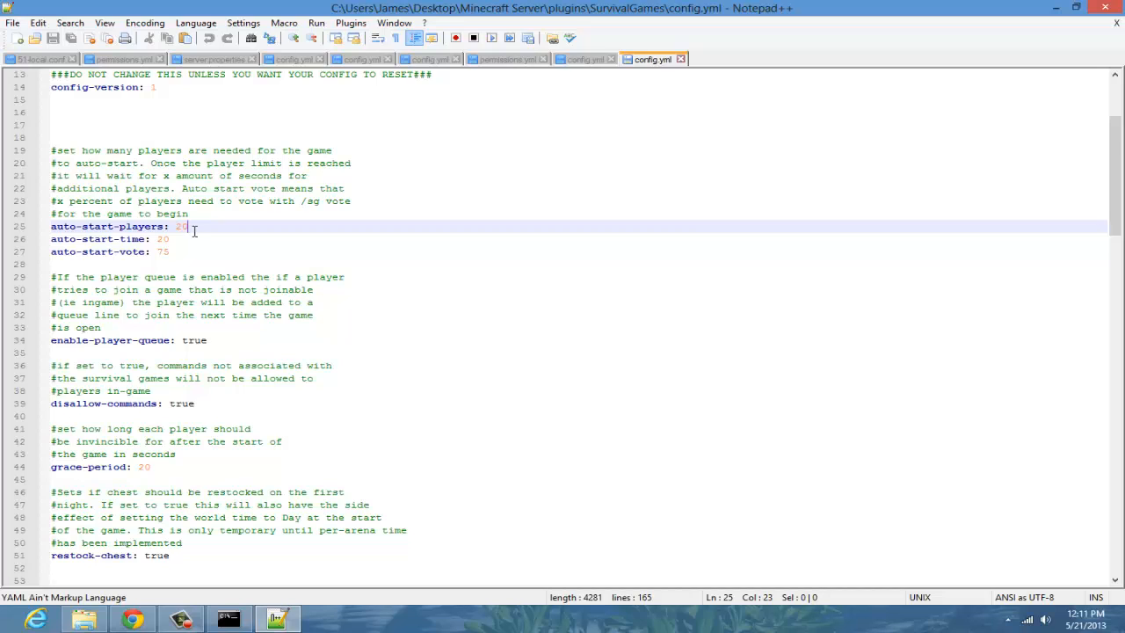
pyautogui.press('BackSpace')
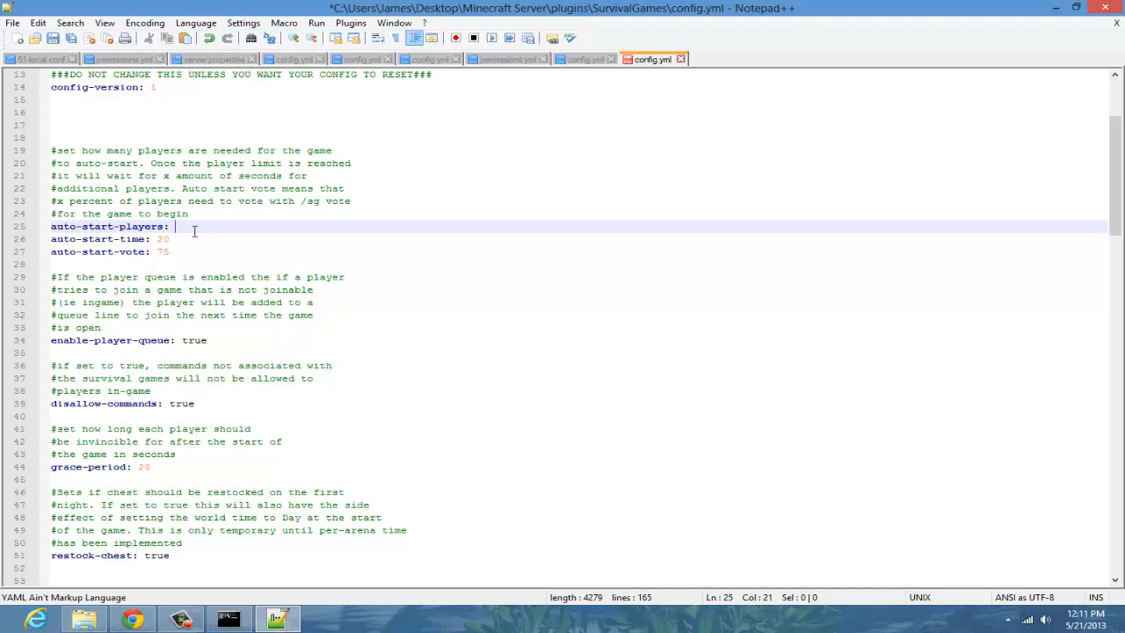
pyautogui.write('5')
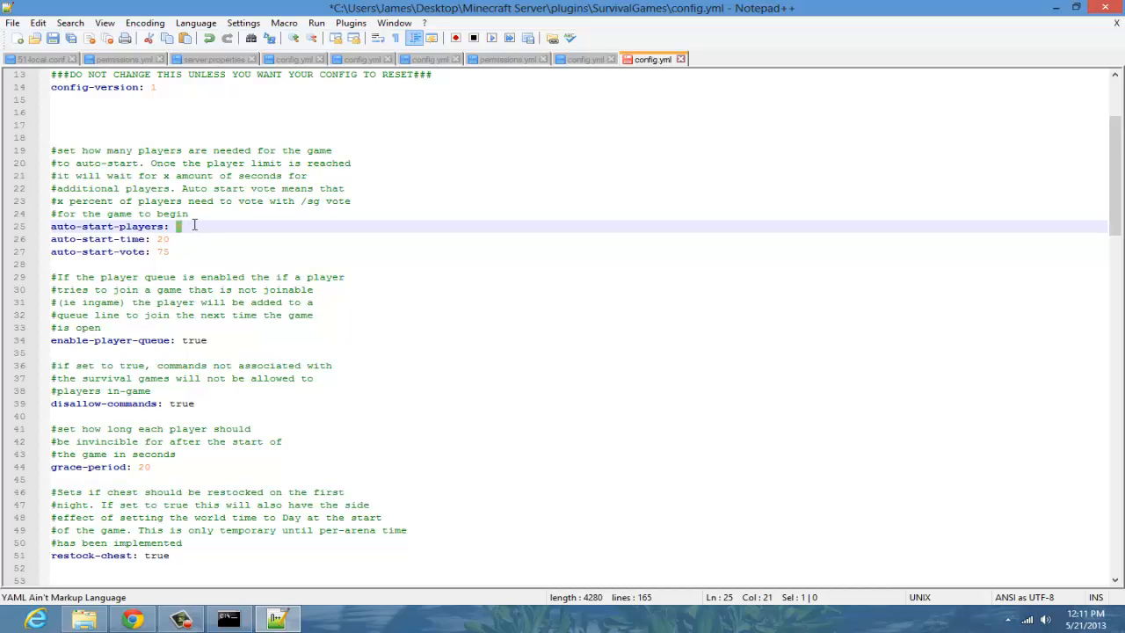
pyautogui.moveTo(315, 235)
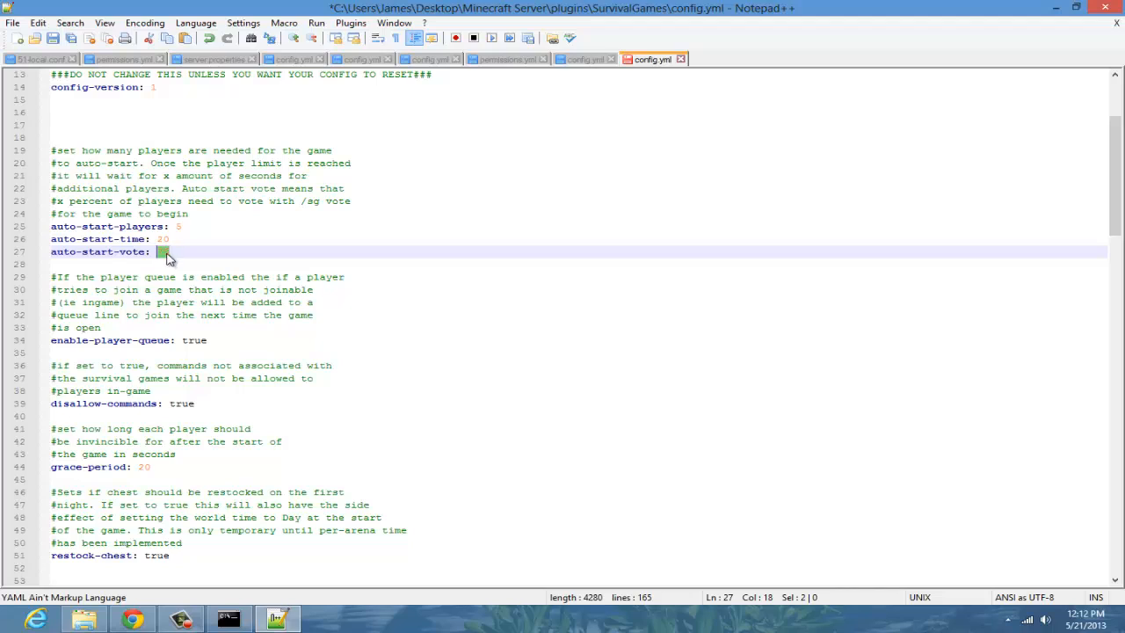
# Step: Set auto-start-vote to 75 and grace-period to 60 seconds
pyautogui.write('75')
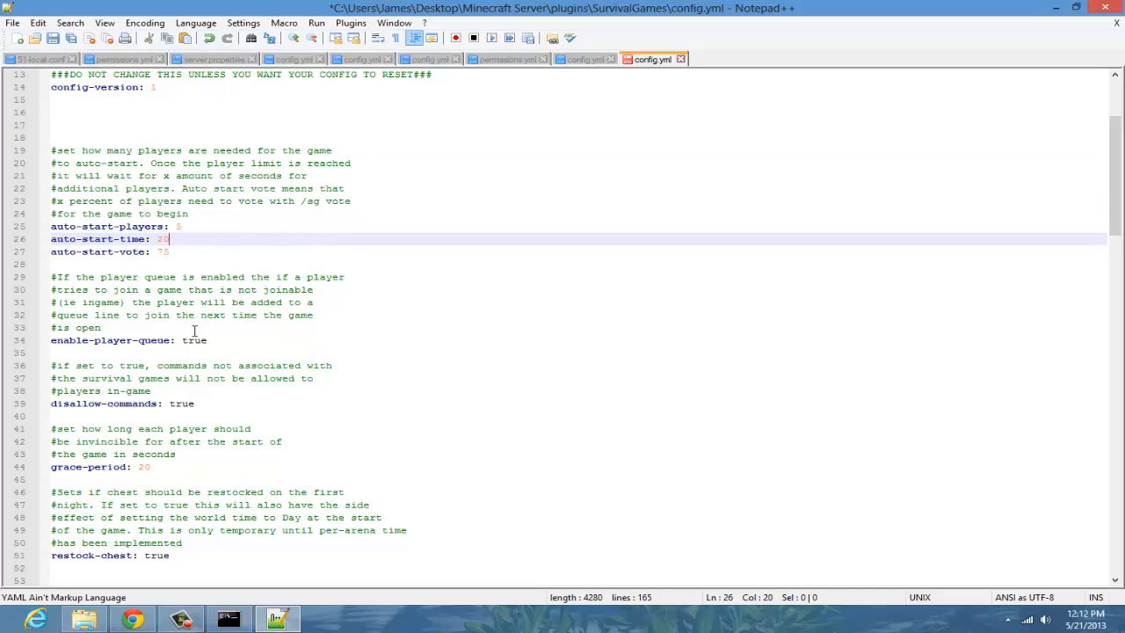
pyautogui.scroll(-3)
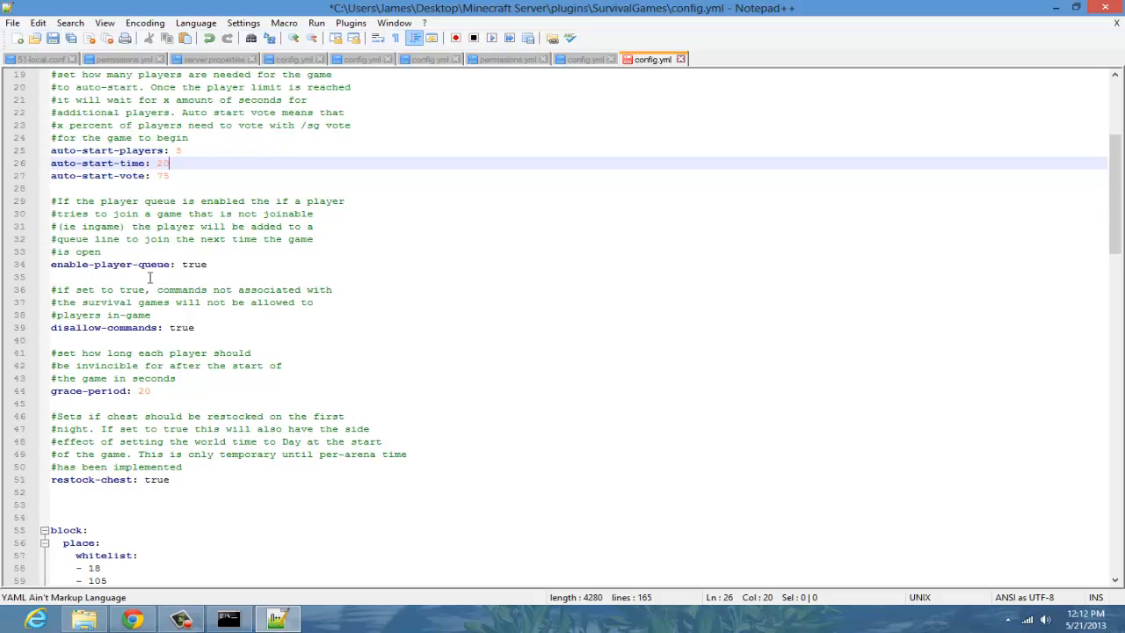
pyautogui.moveTo(199, 320)
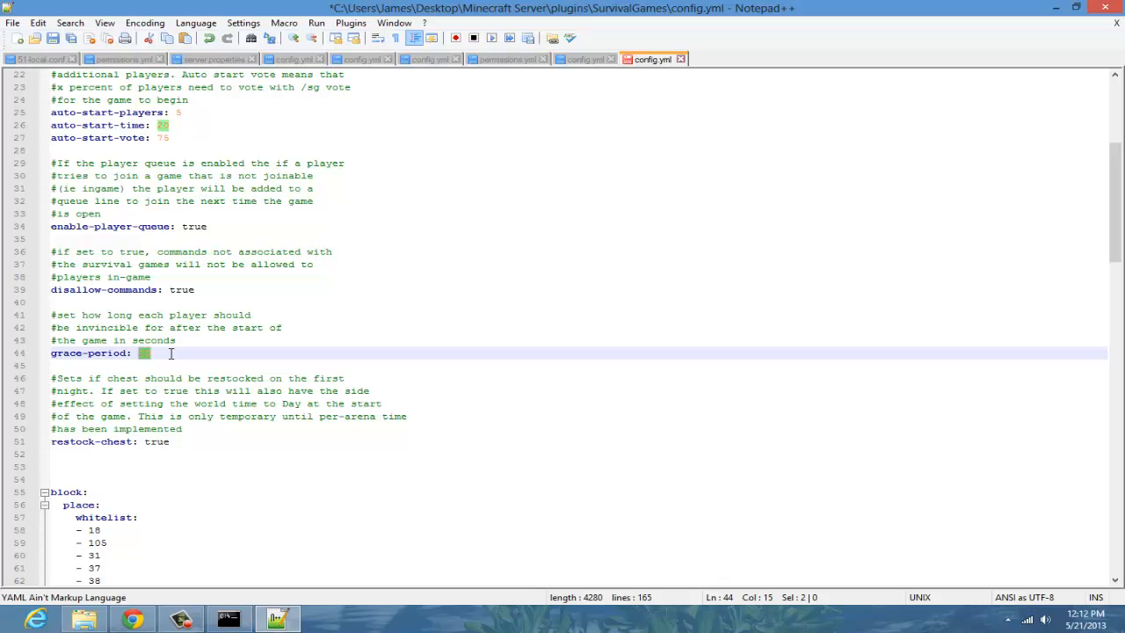
pyautogui.write('60')
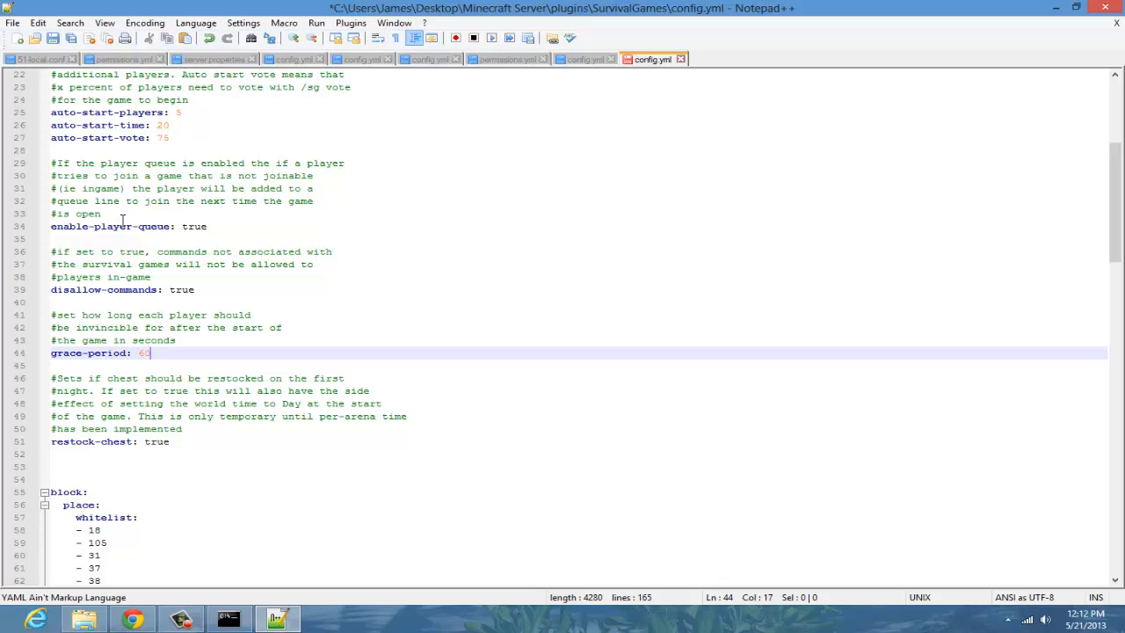
pyautogui.scroll(-3)
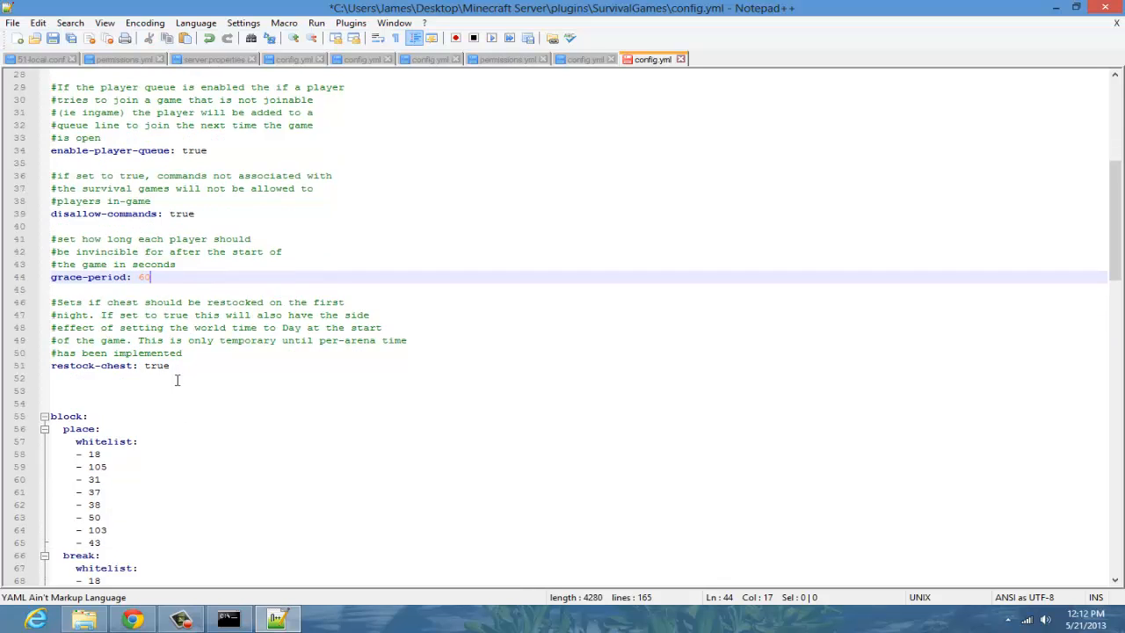
pyautogui.scroll(-3)
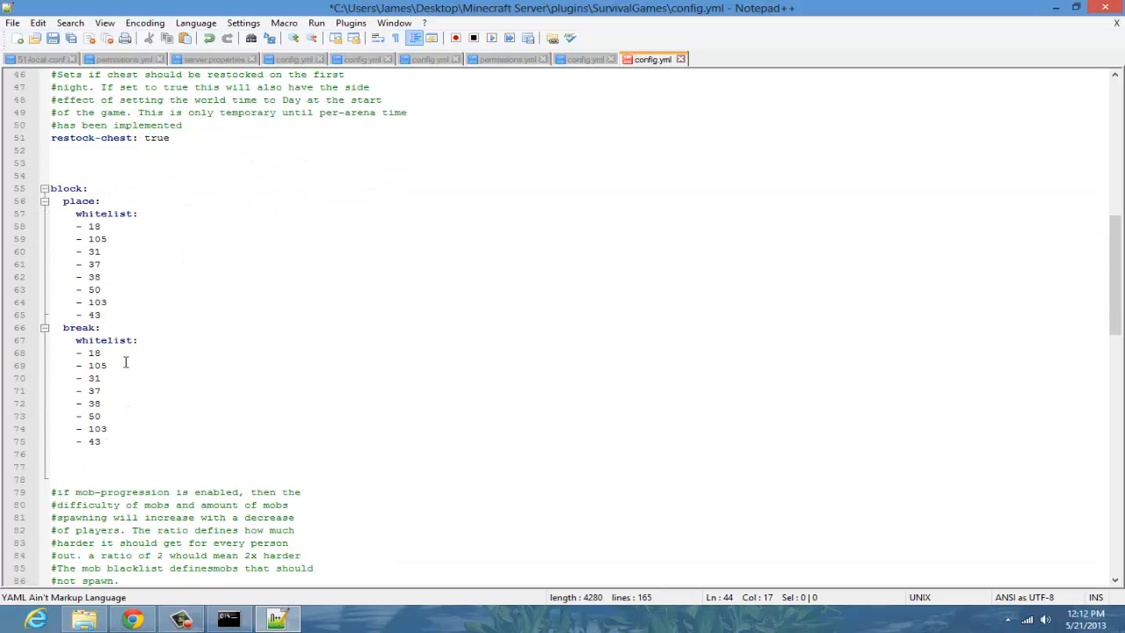
pyautogui.scroll(-3)
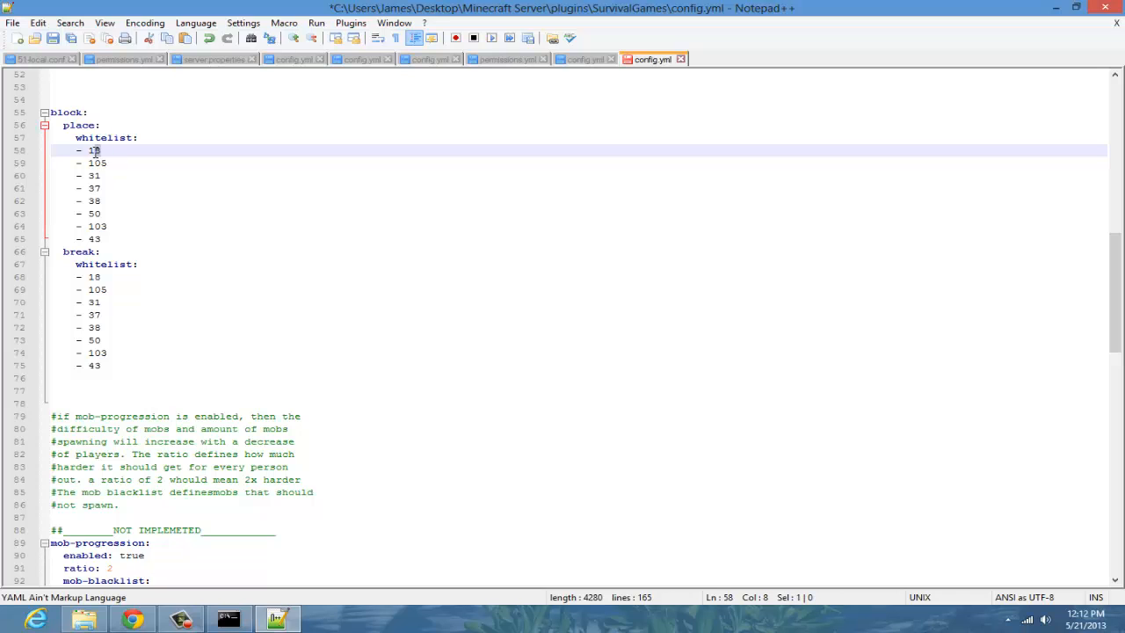
pyautogui.click(95, 288)
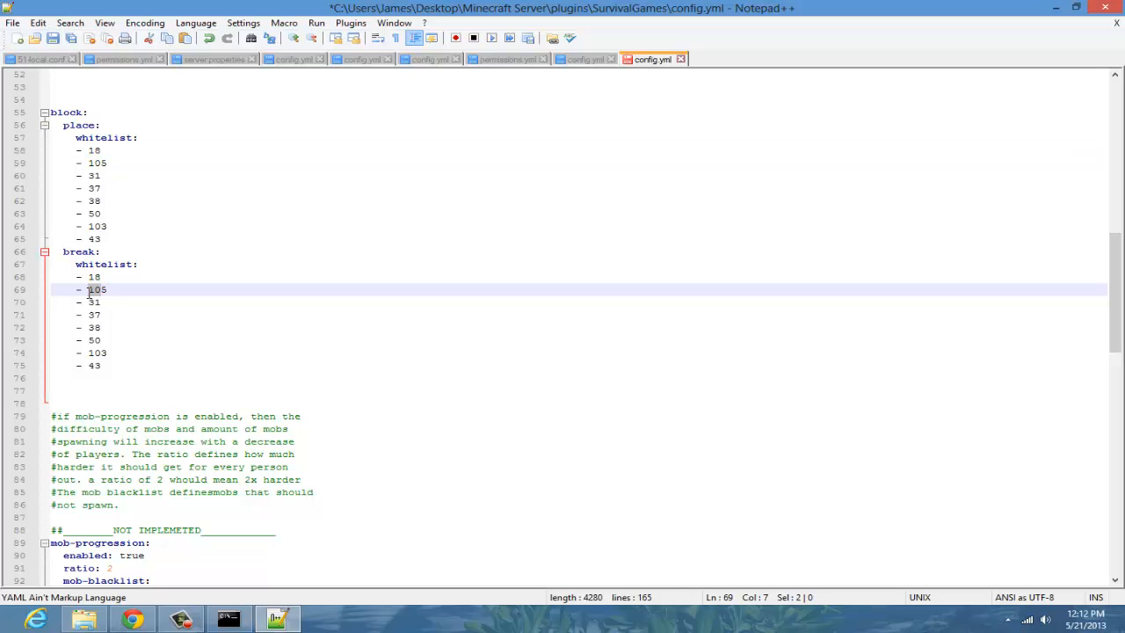
pyautogui.scroll(-3)
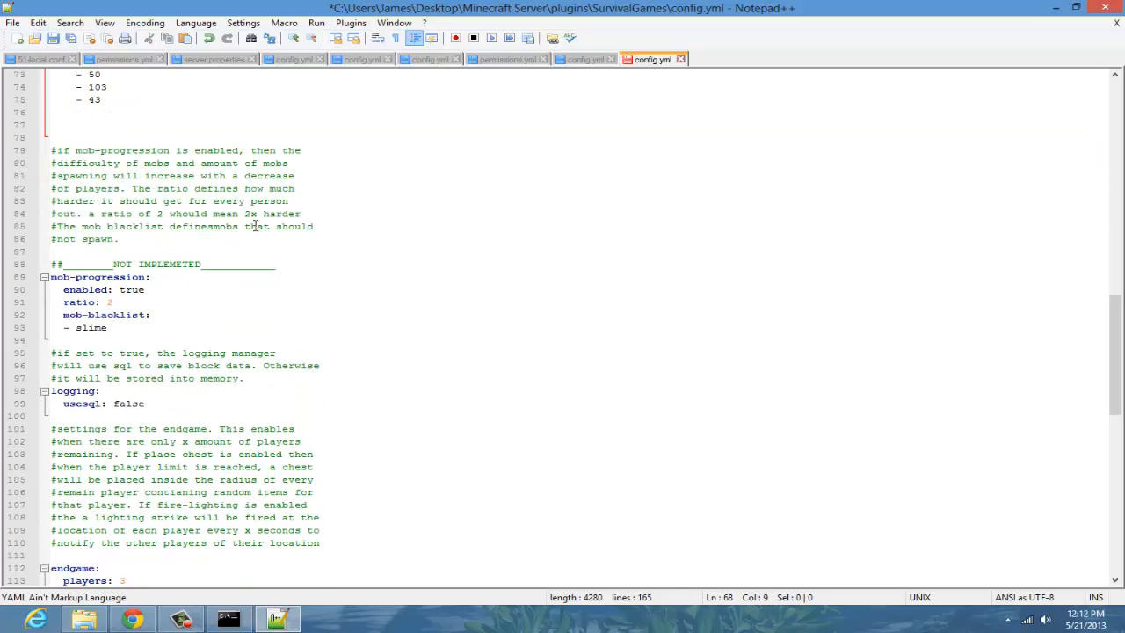
pyautogui.scroll(-3)
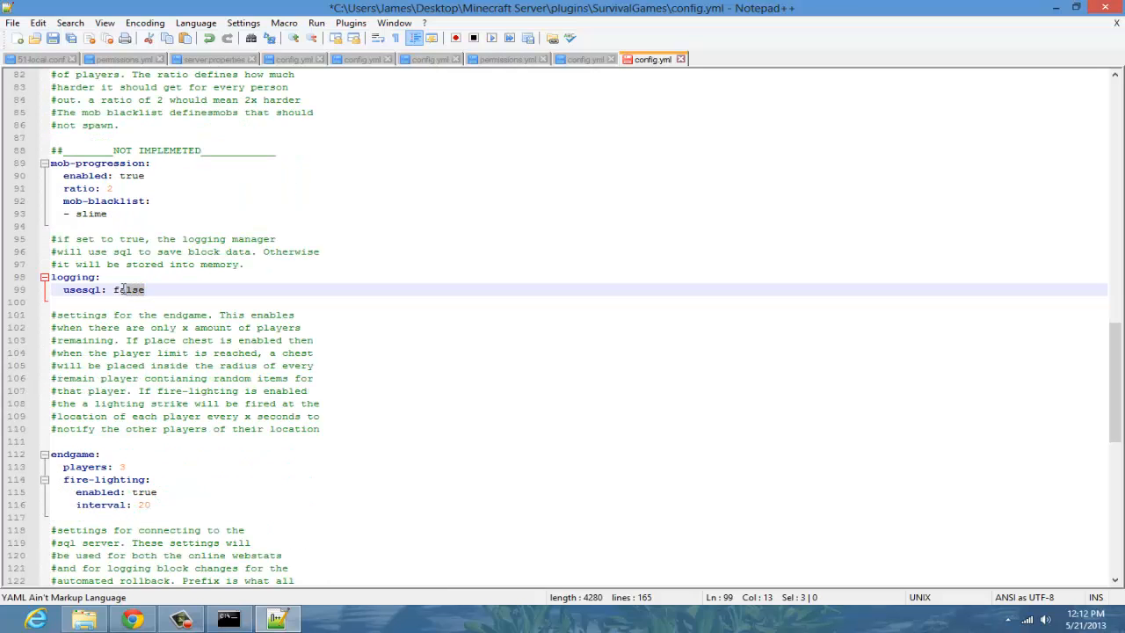
pyautogui.click(152, 288)
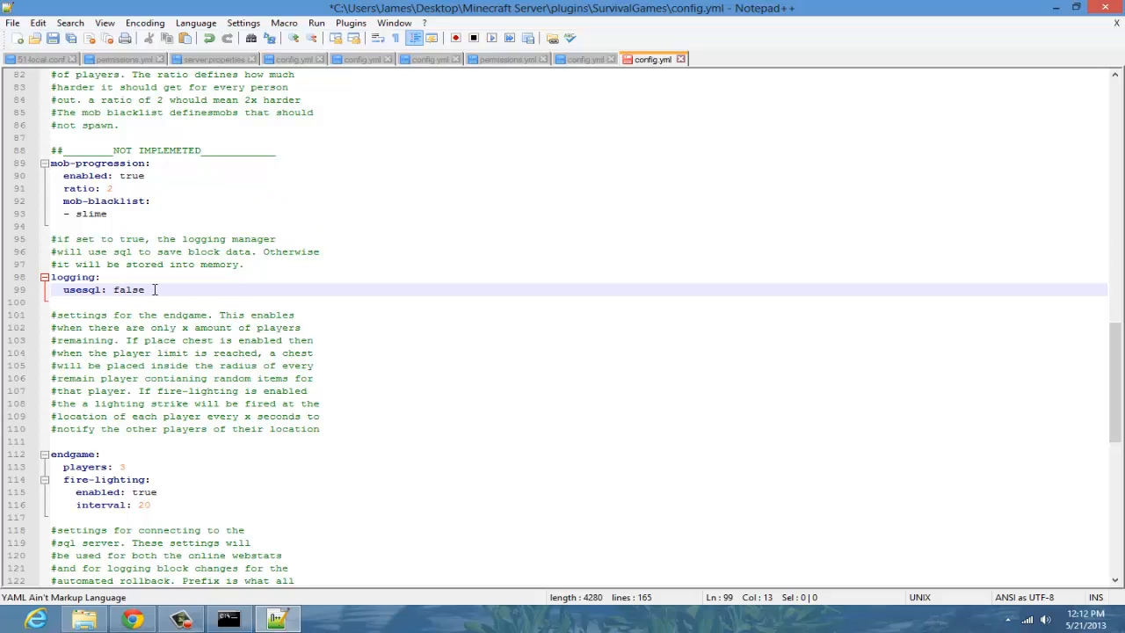
pyautogui.scroll(-3)
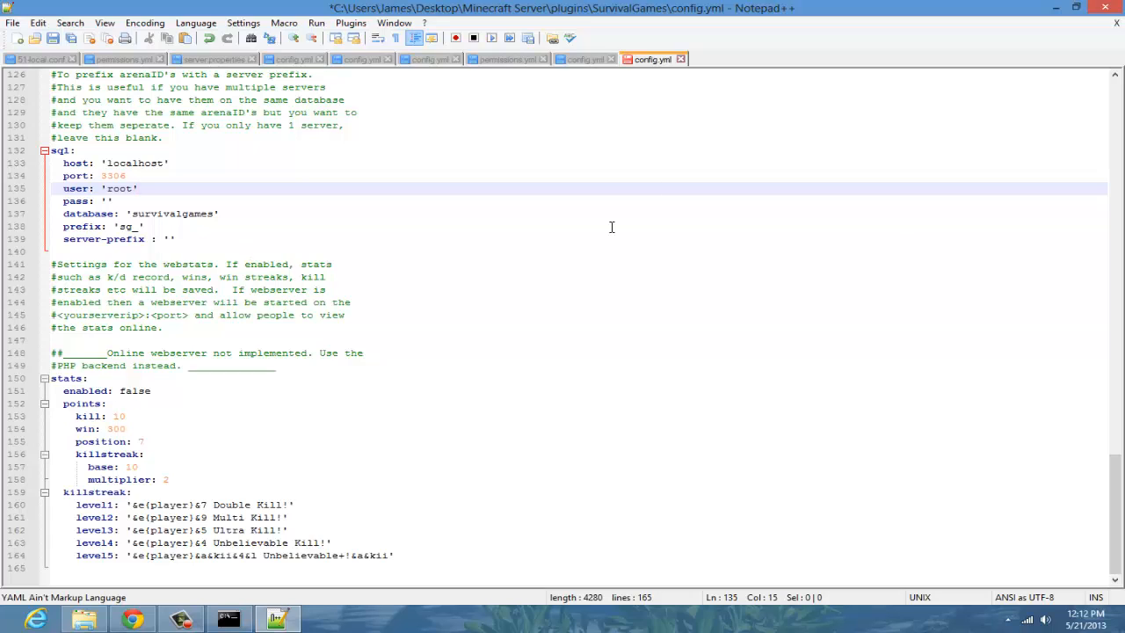
pyautogui.moveTo(717, 175)
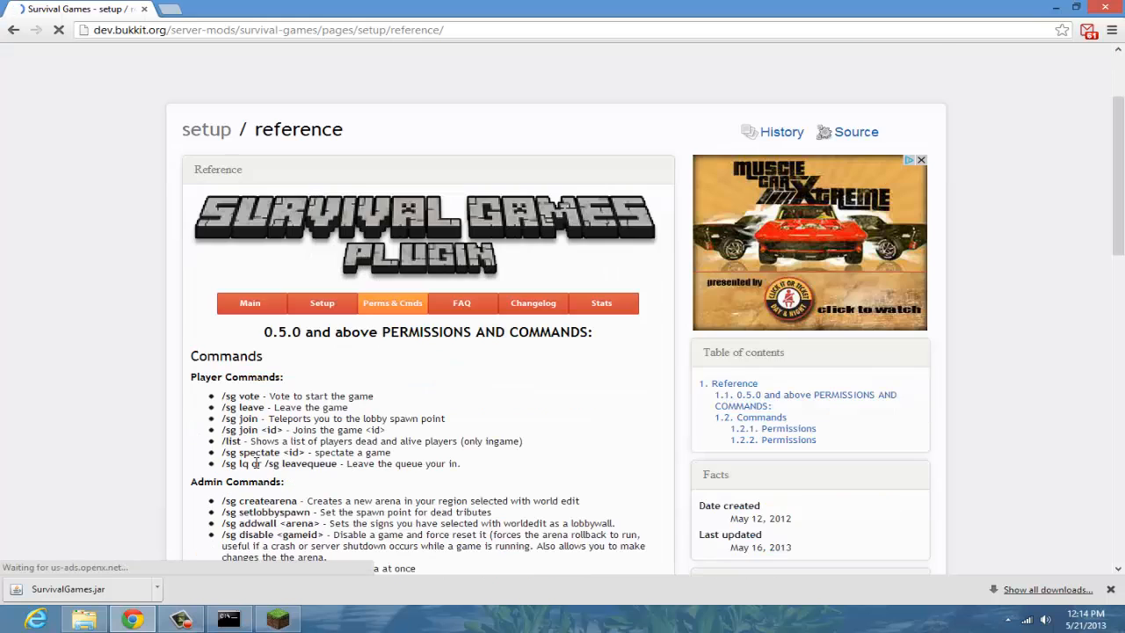
pyautogui.scroll(-3)
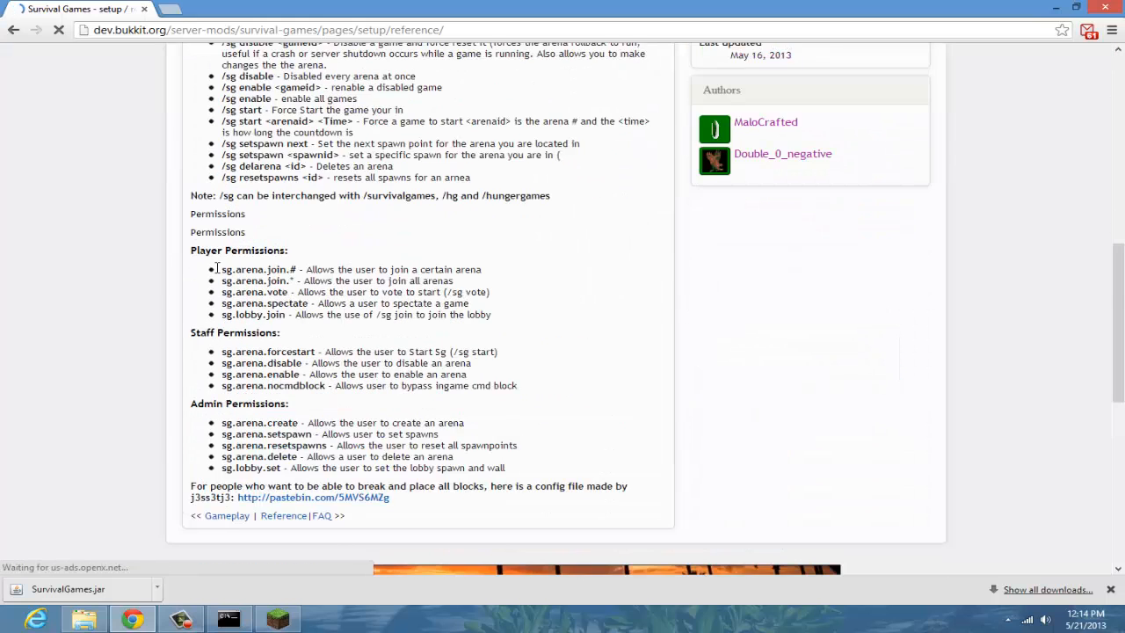
pyautogui.moveTo(218, 269); pyautogui.dragTo(299, 314)
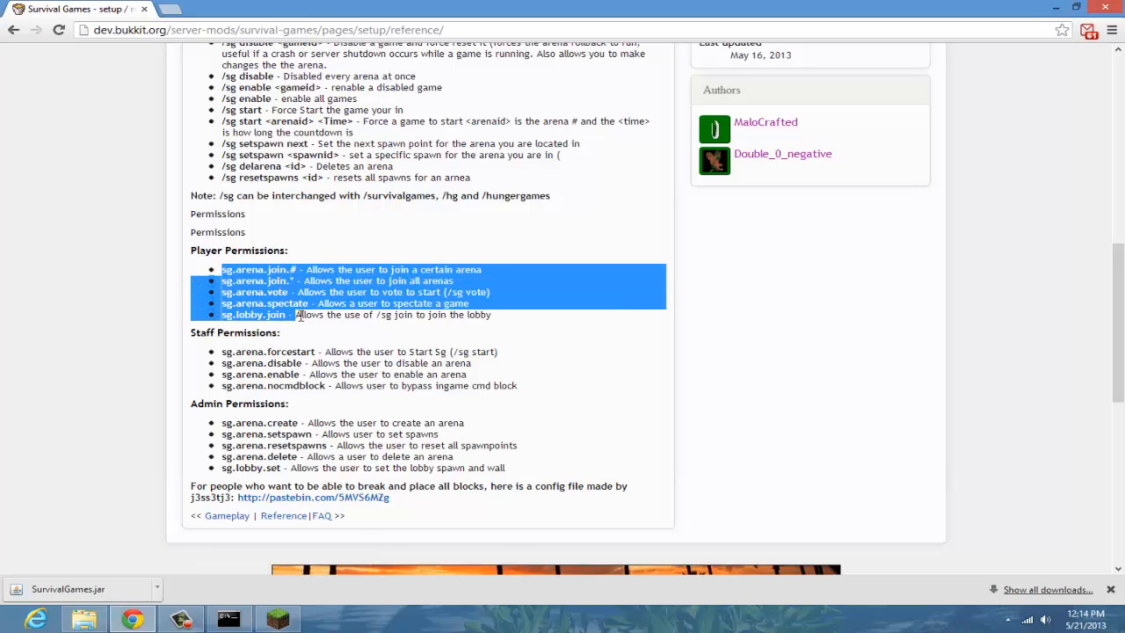
pyautogui.click(334, 330)
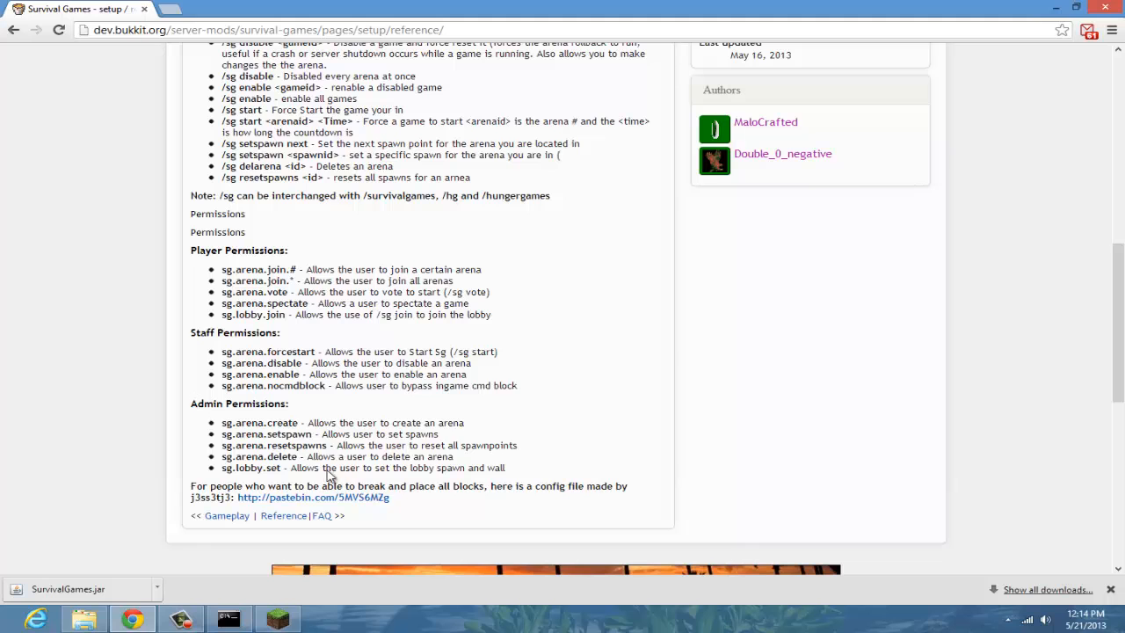
pyautogui.moveTo(443, 405)
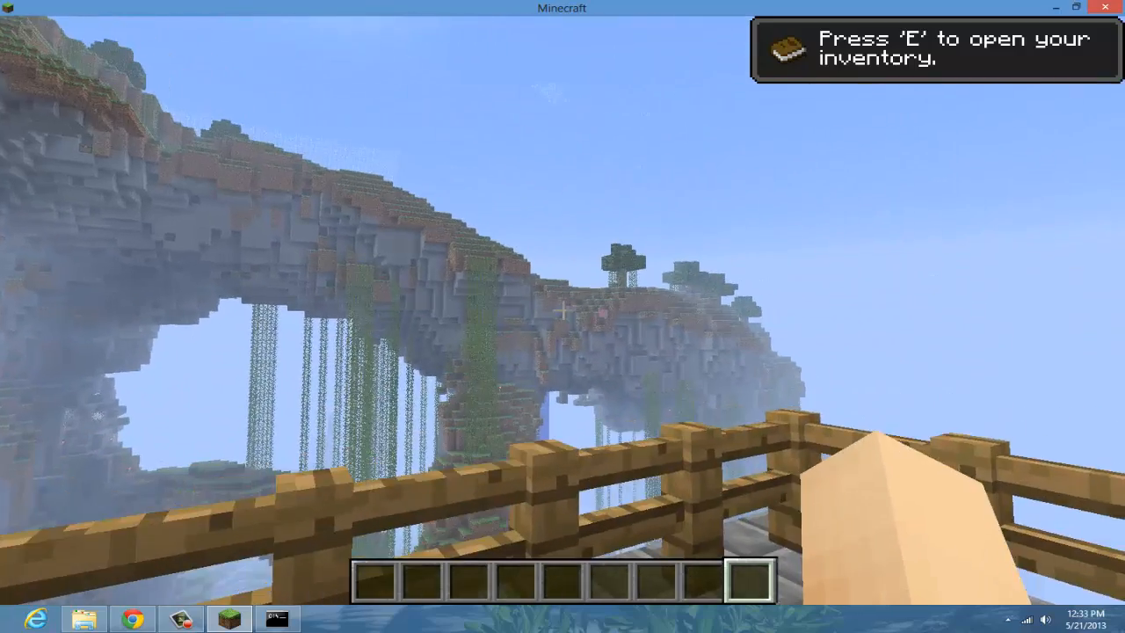
pyautogui.moveTo(562, 316)
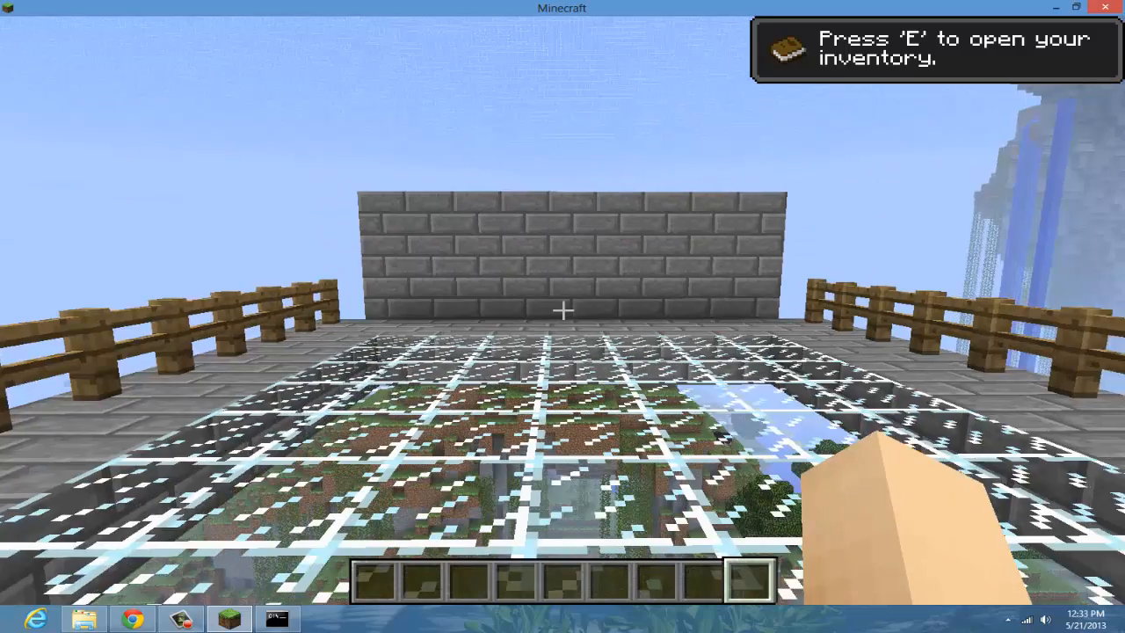
pyautogui.moveTo(563, 317)
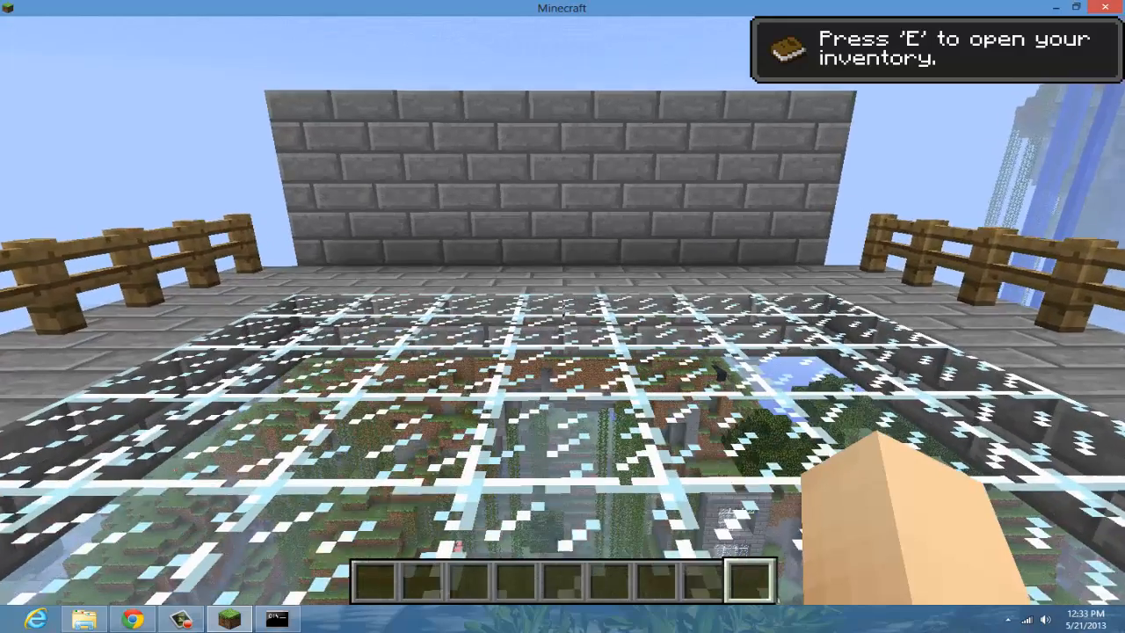
pyautogui.moveTo(562, 316)
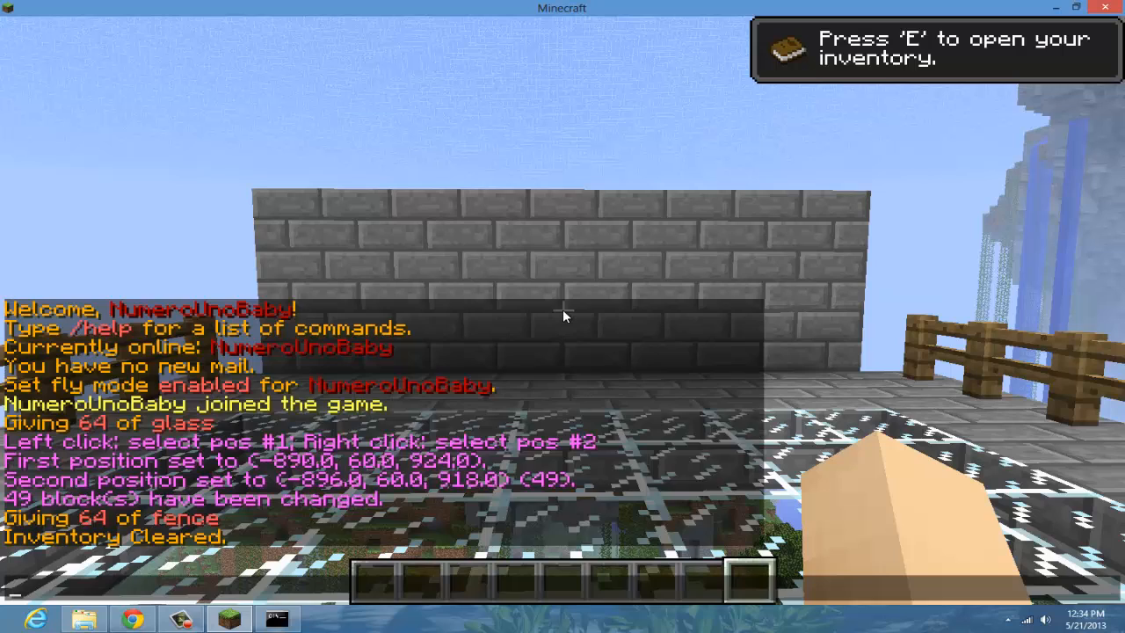
# Step: Run /sg setlobbyspawn while standing on the glass platform
pyautogui.write('/sg')
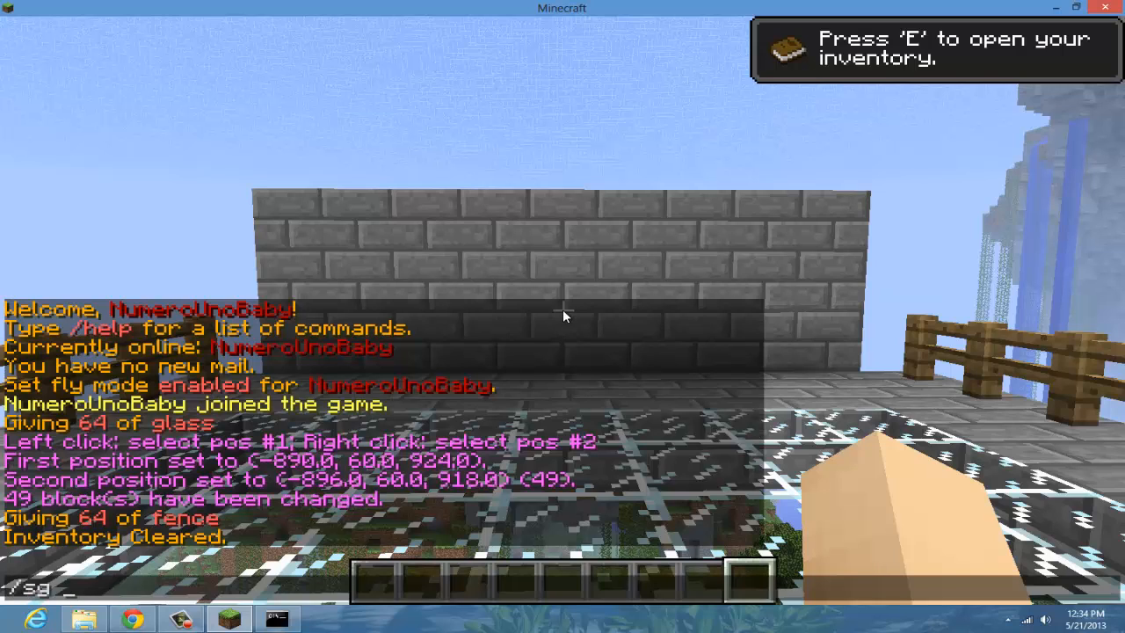
pyautogui.write('setlobb')
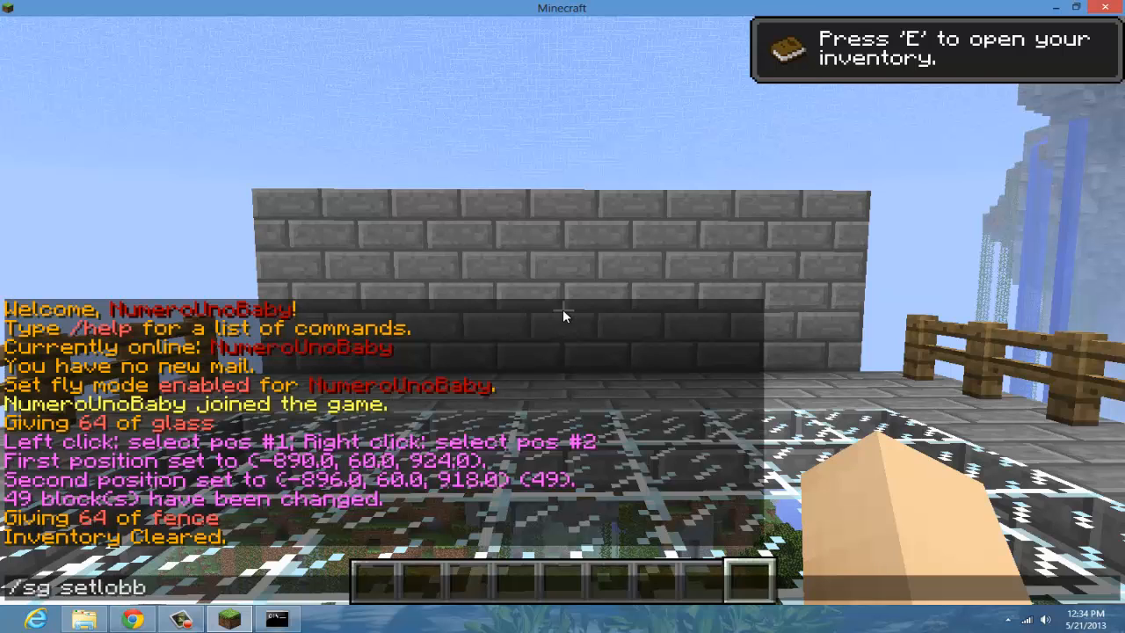
pyautogui.write('yspawn')
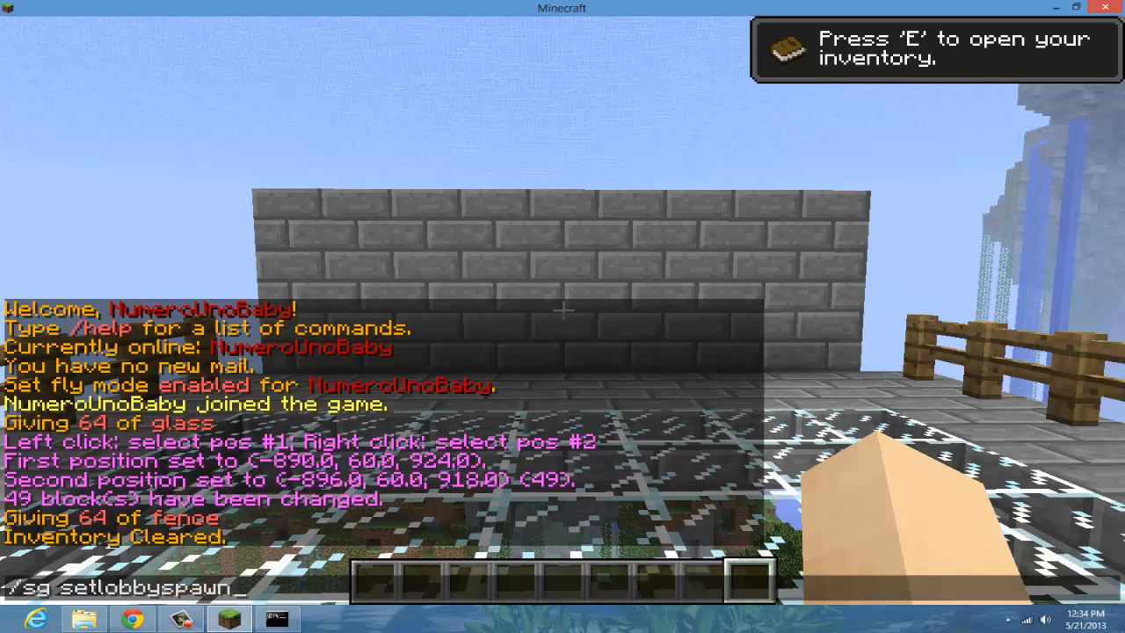
pyautogui.press('Return')
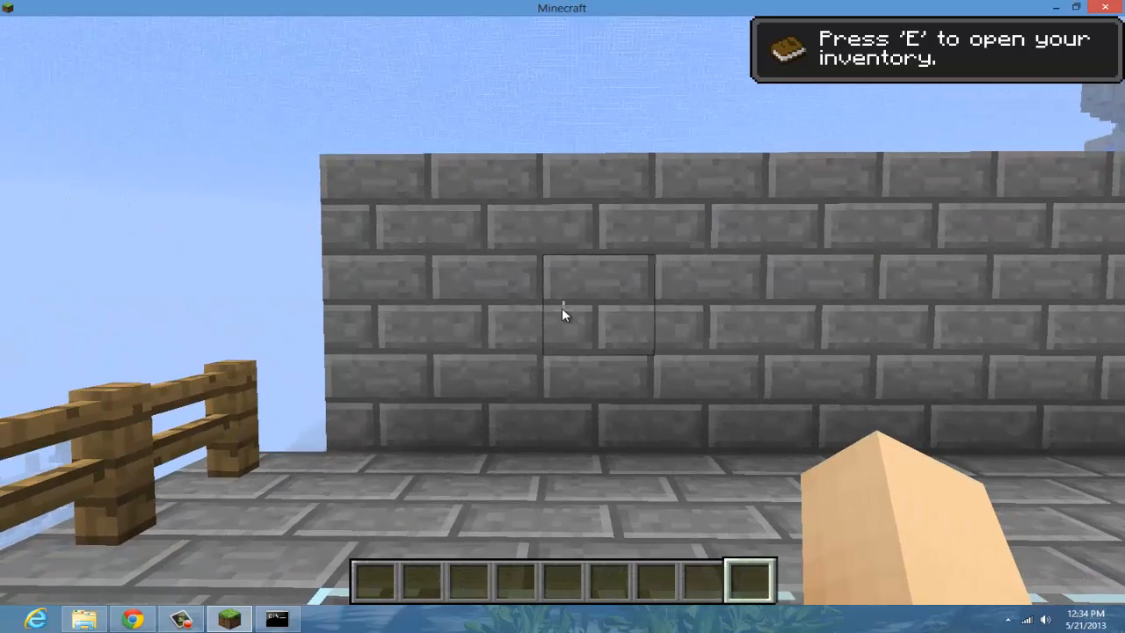
# Step: Get signs with /i sign and place blank signs across the stone brick wall
pyautogui.write('/i sign')
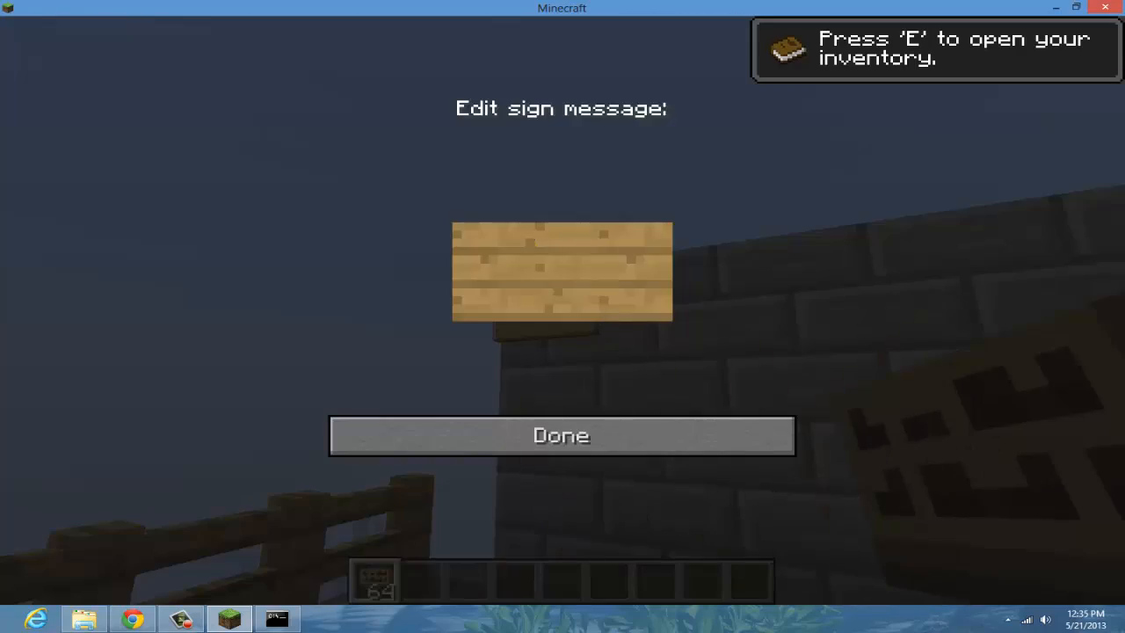
pyautogui.click(560, 436)
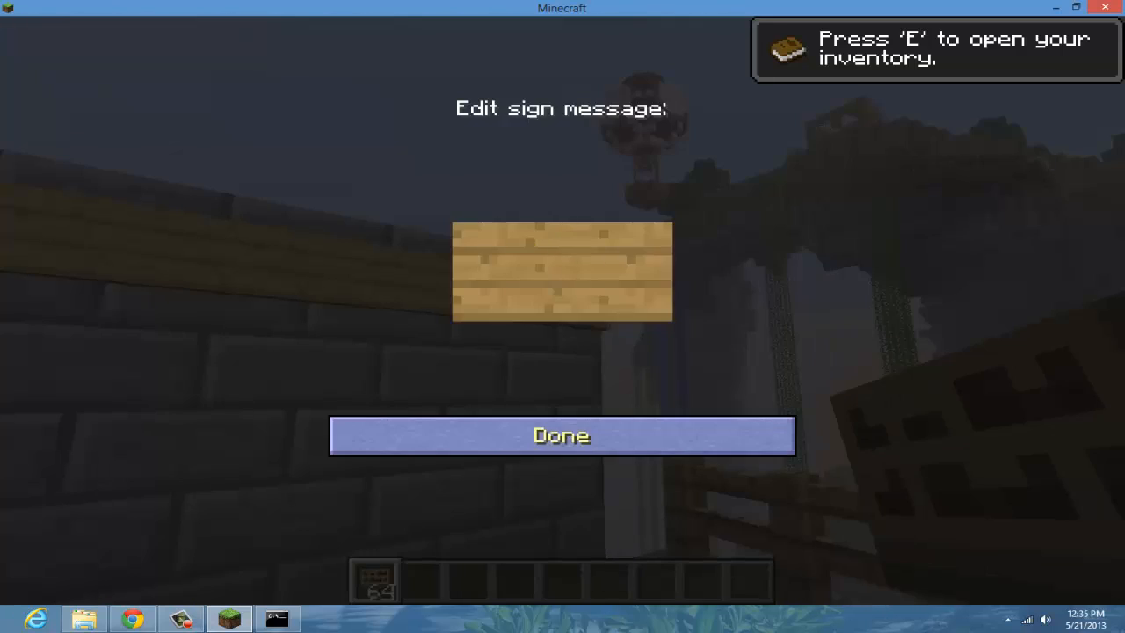
pyautogui.click(561, 436)
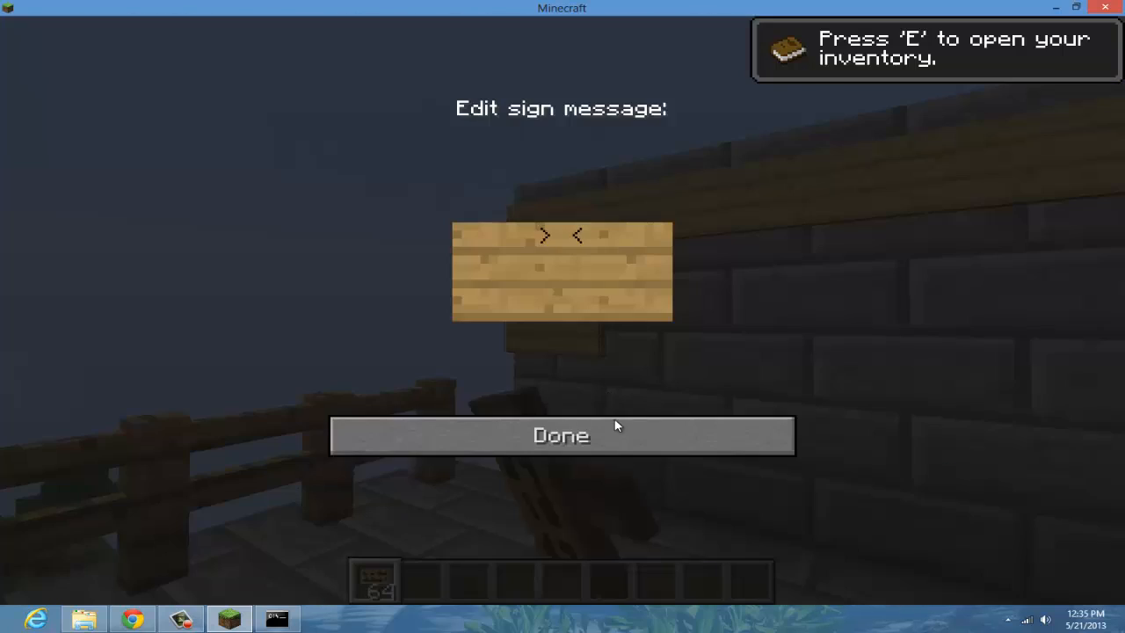
pyautogui.click(561, 436)
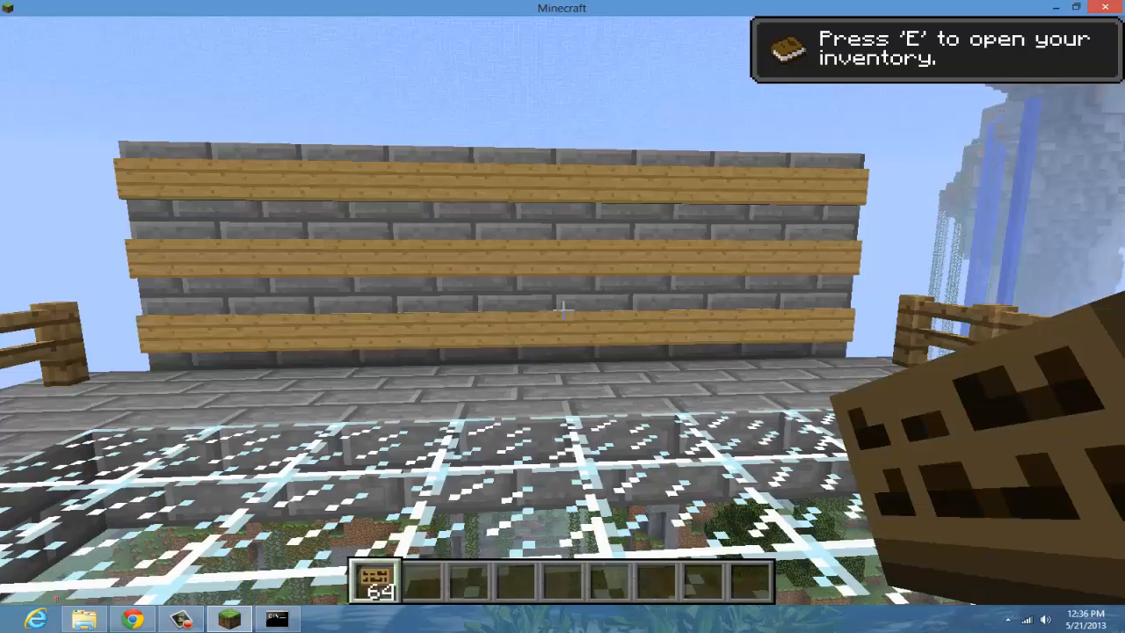
pyautogui.moveTo(562, 316)
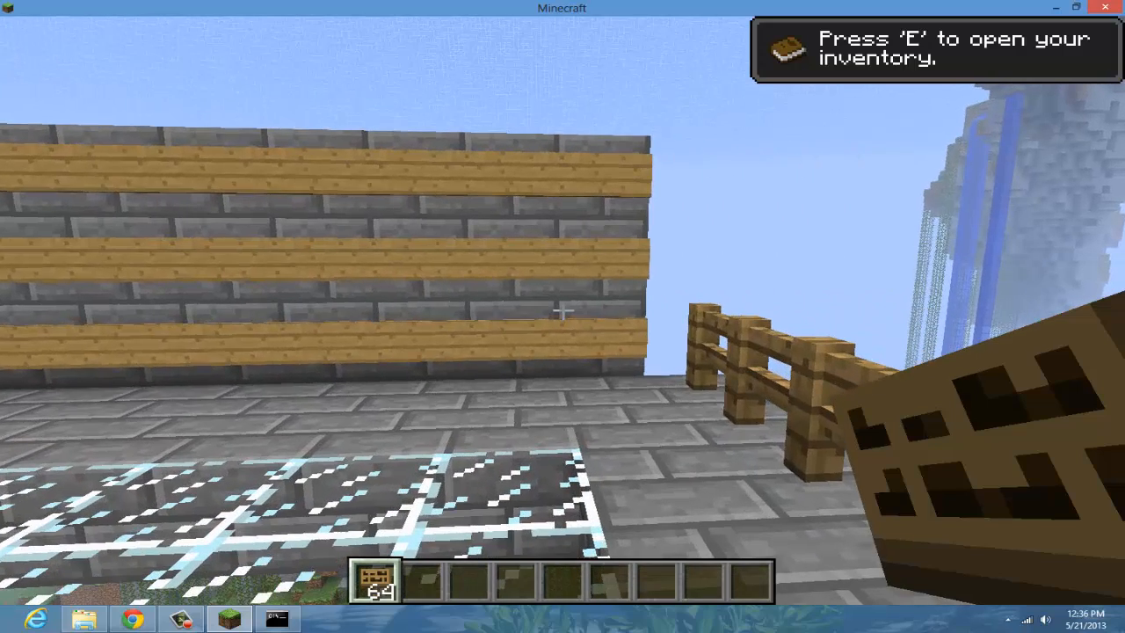
# Step: Mark the sign wall corners with the //wand axe and run /sg setlobbywall
pyautogui.write('//wa')
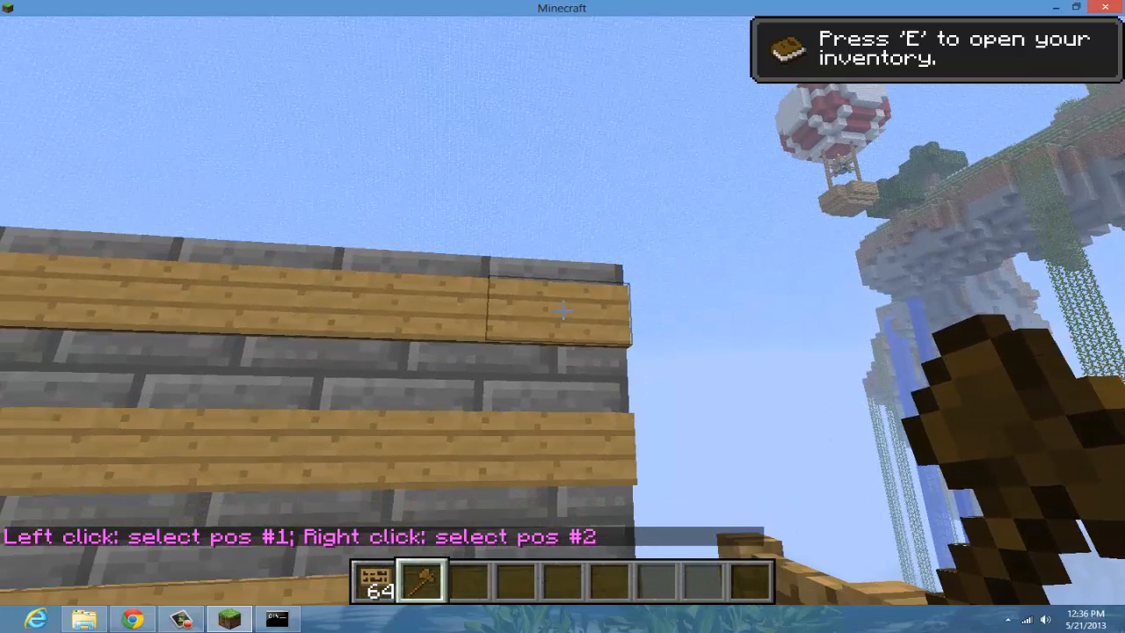
pyautogui.click(562, 310)
pyautogui.write('/sg setlobbywall')
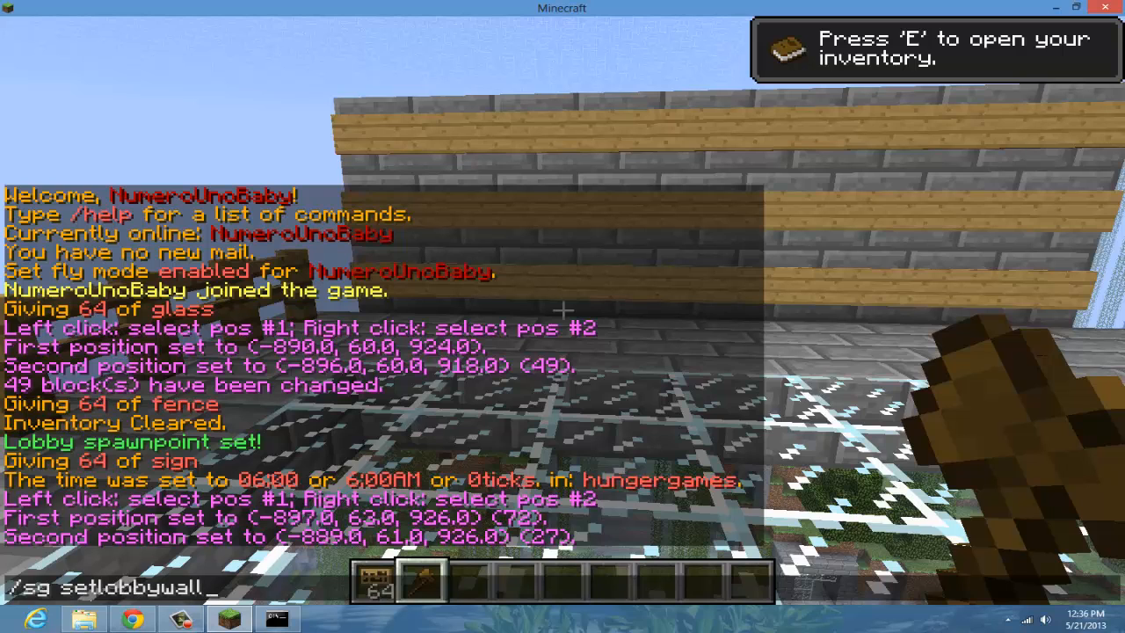
pyautogui.press('enter')
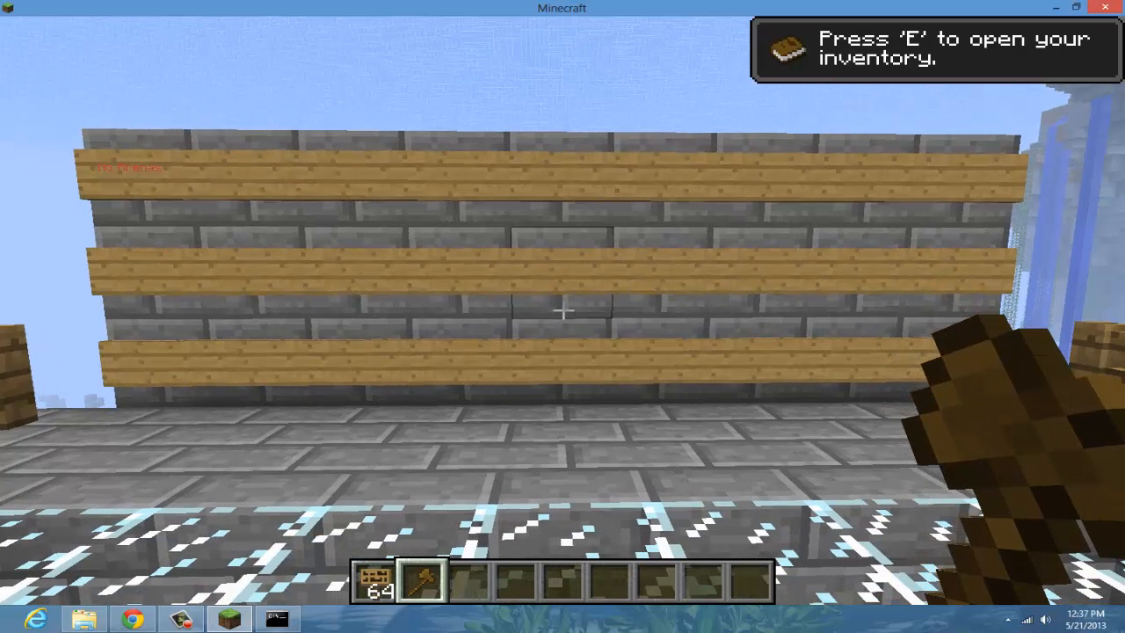
pyautogui.moveTo(562, 316)
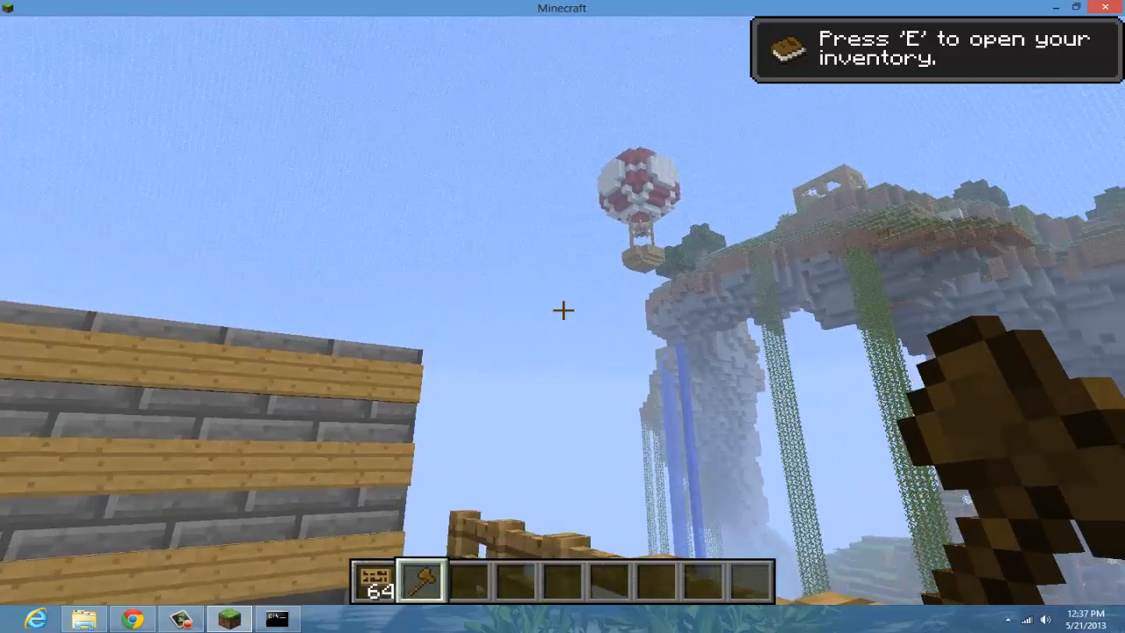
pyautogui.moveTo(563, 310)
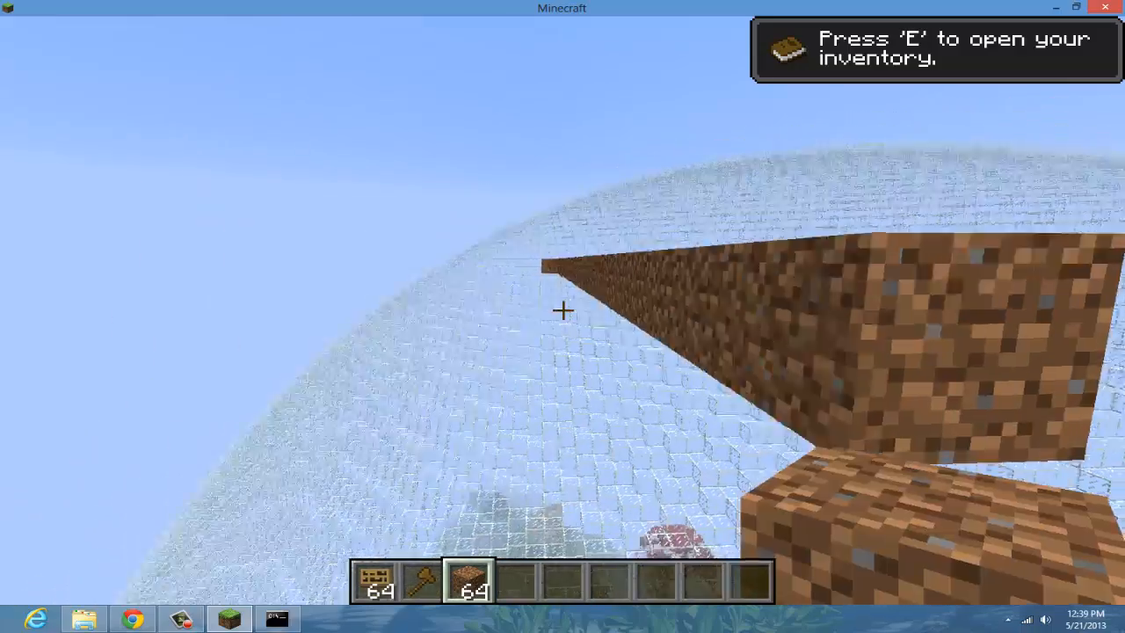
pyautogui.moveTo(562, 309)
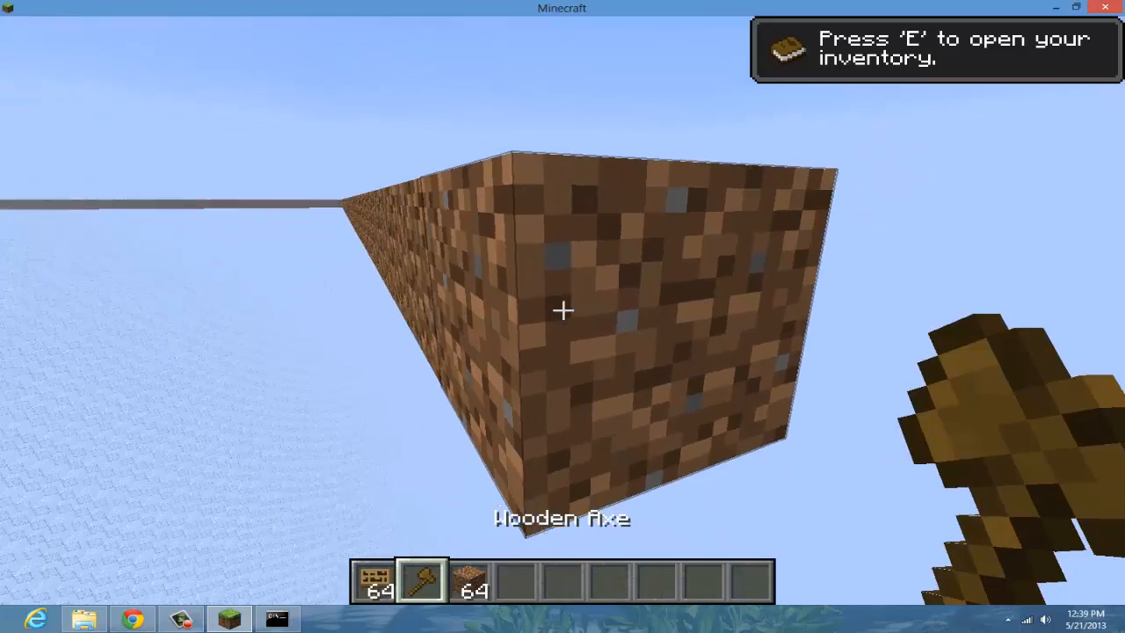
# Step: Mark the dome edge as corner 1, dig a shaft to bedrock and mark corner 2
pyautogui.click(562, 311)
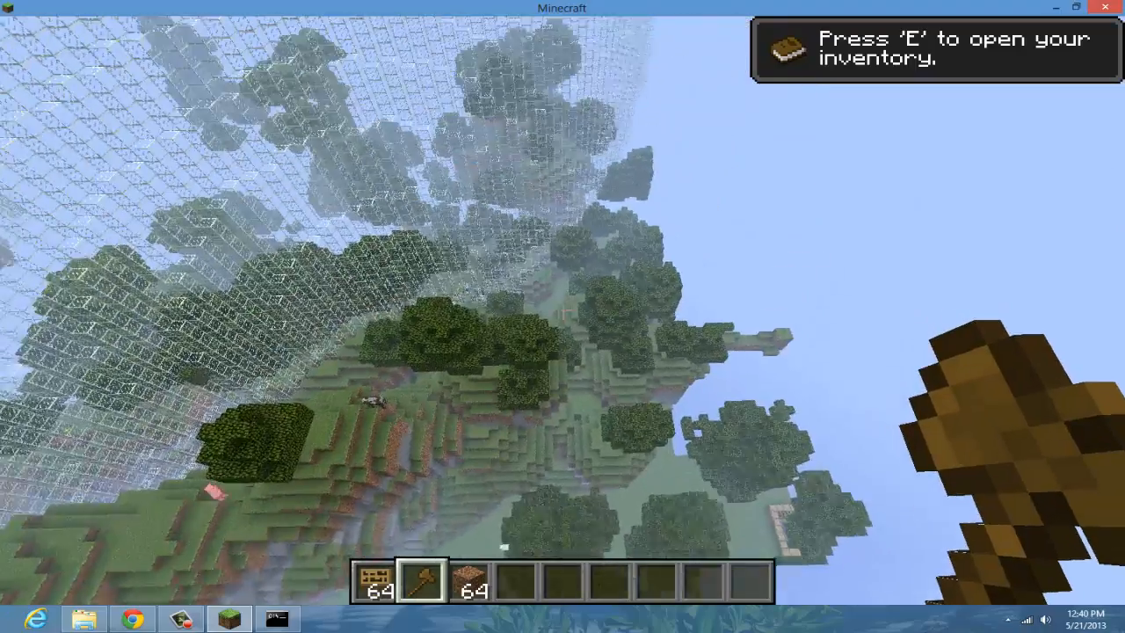
pyautogui.moveTo(562, 309)
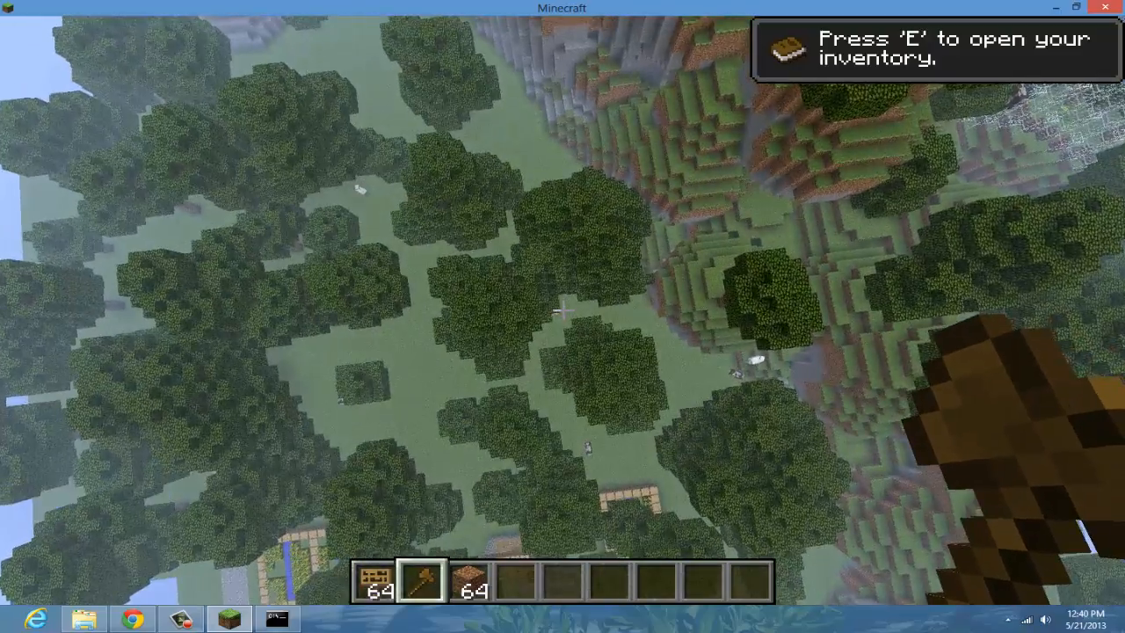
pyautogui.moveTo(562, 316)
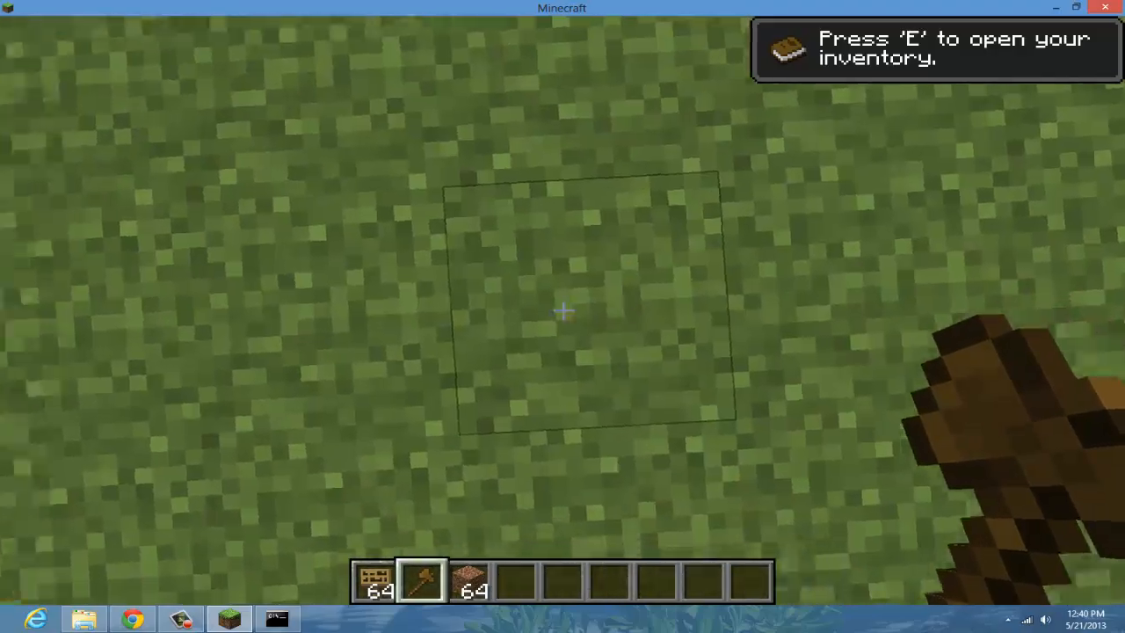
pyautogui.click(563, 310)
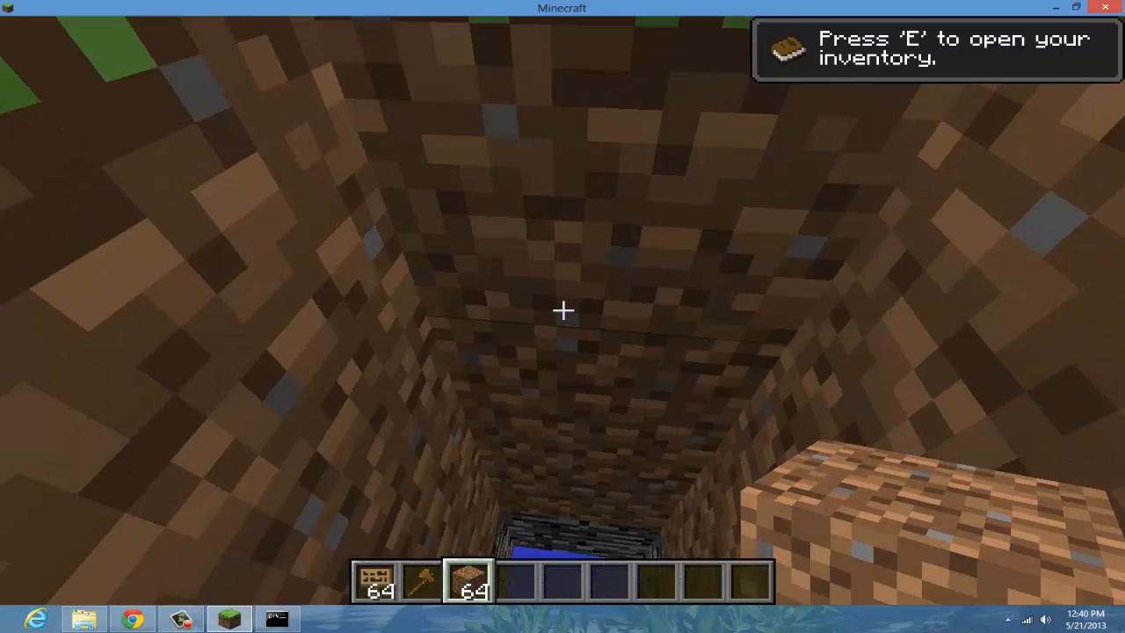
pyautogui.press('2')
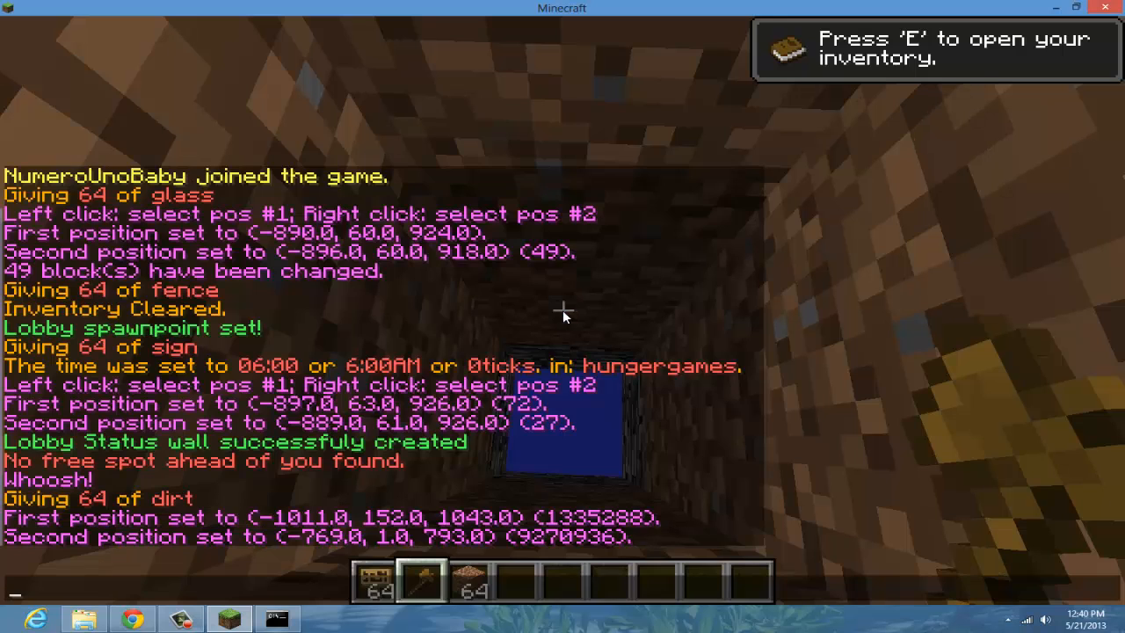
pyautogui.moveTo(14, 587)
pyautogui.write('/')
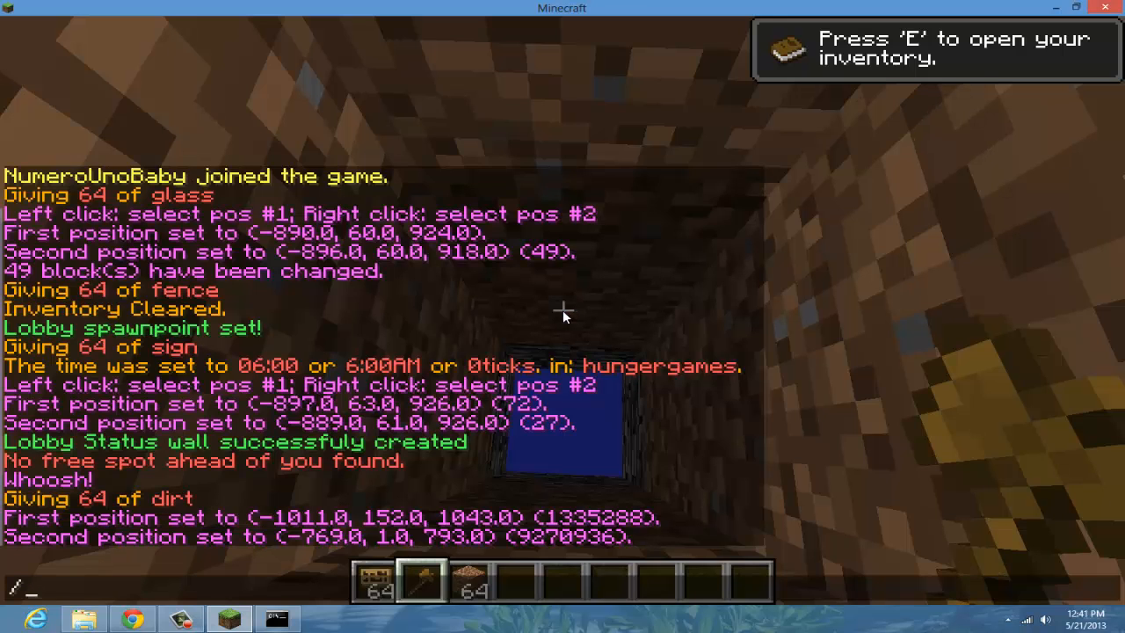
# Step: Run /sg createarena to register the marked region as arena 1
pyautogui.write('sg')
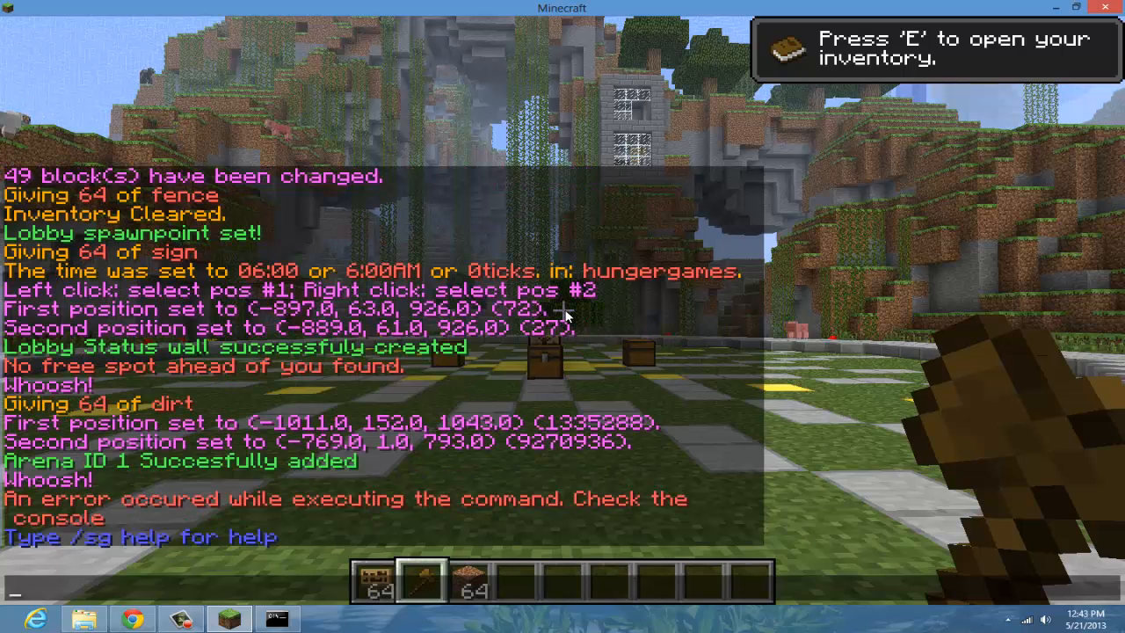
# Step: Run /sg setspawn next on each pad to set spawn points 1 and 2
pyautogui.write('/sg set')
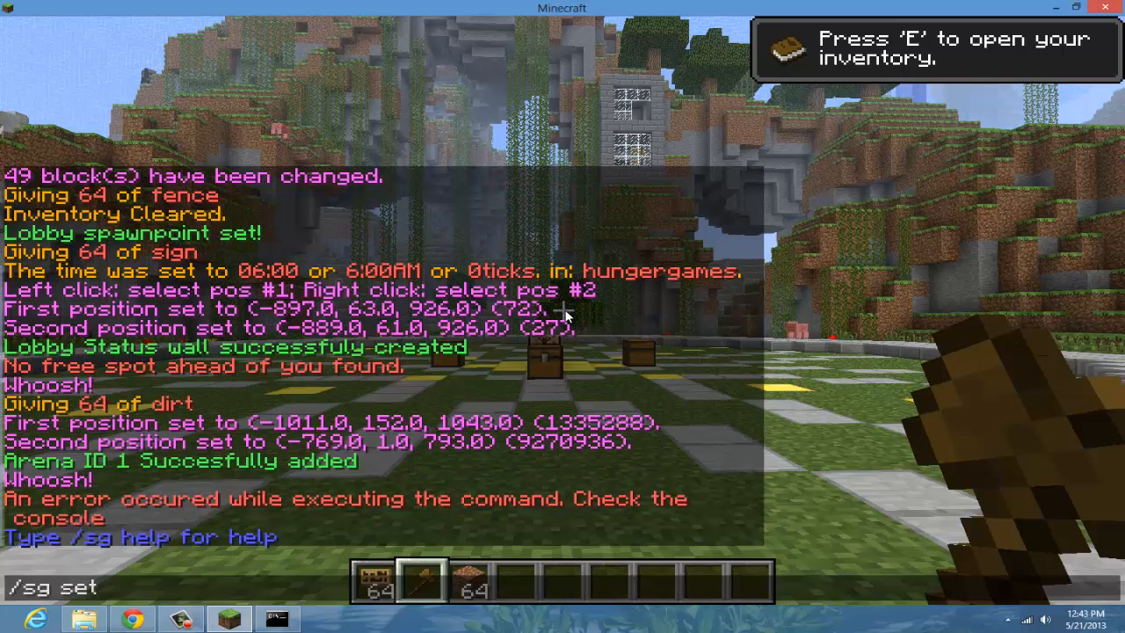
pyautogui.press('enter')
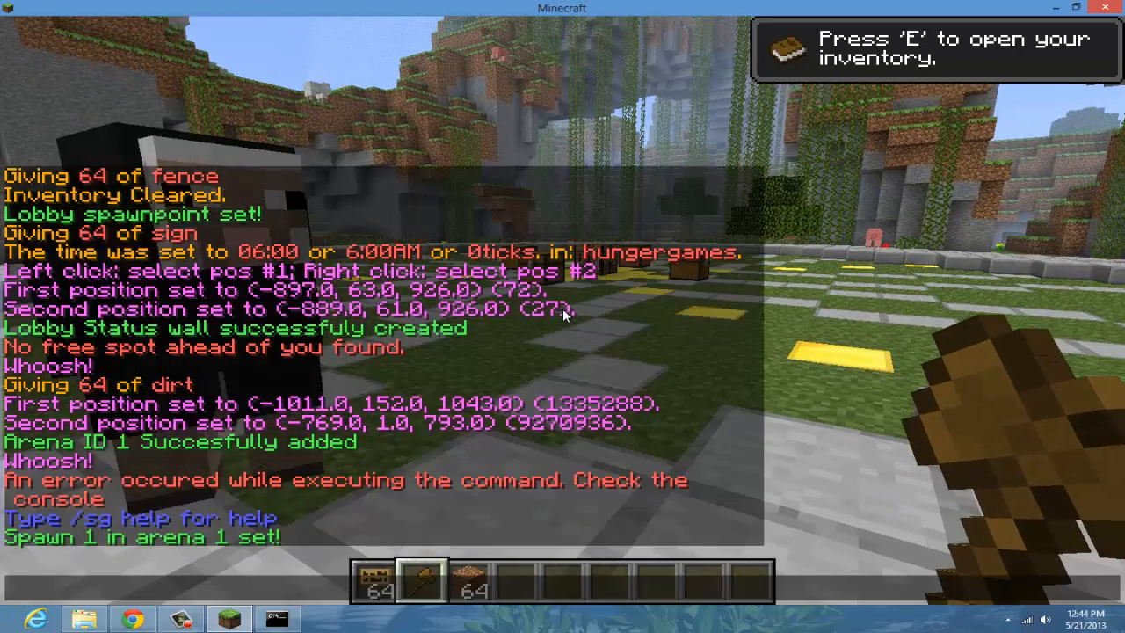
pyautogui.write('/sg setspawn next')
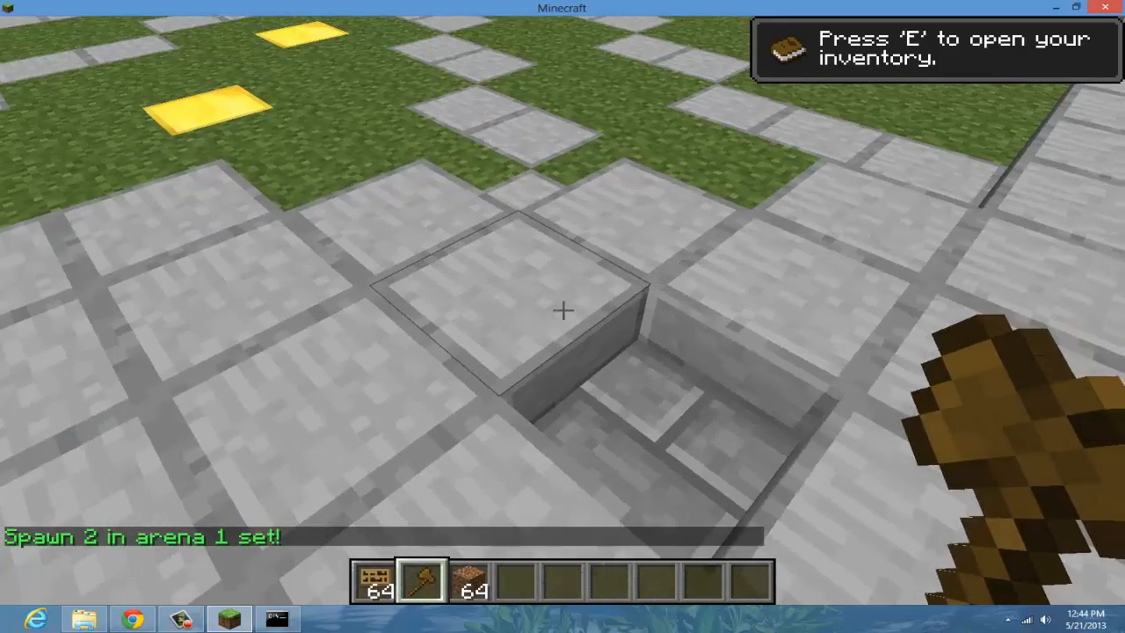
pyautogui.moveTo(563, 317)
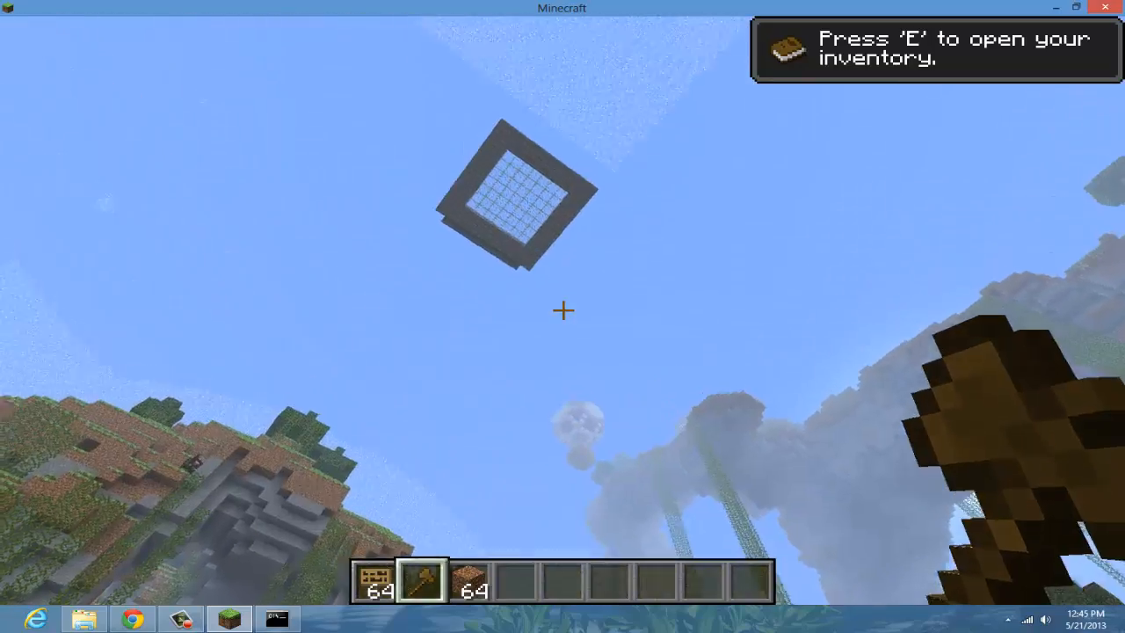
pyautogui.moveTo(562, 316)
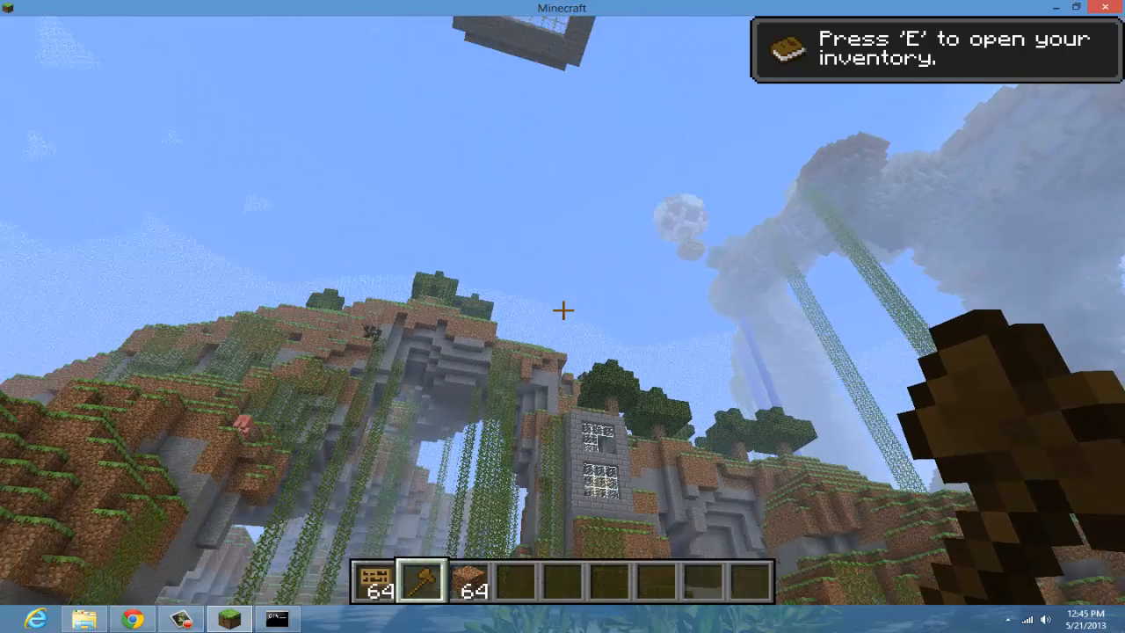